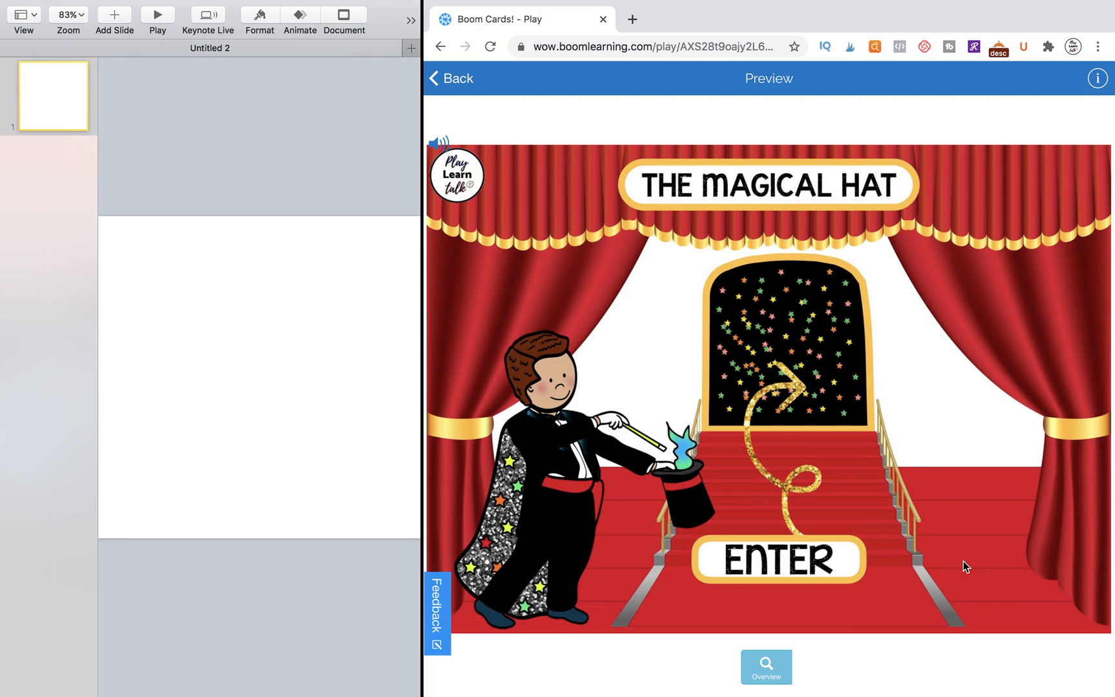
pyautogui.moveTo(919, 229)
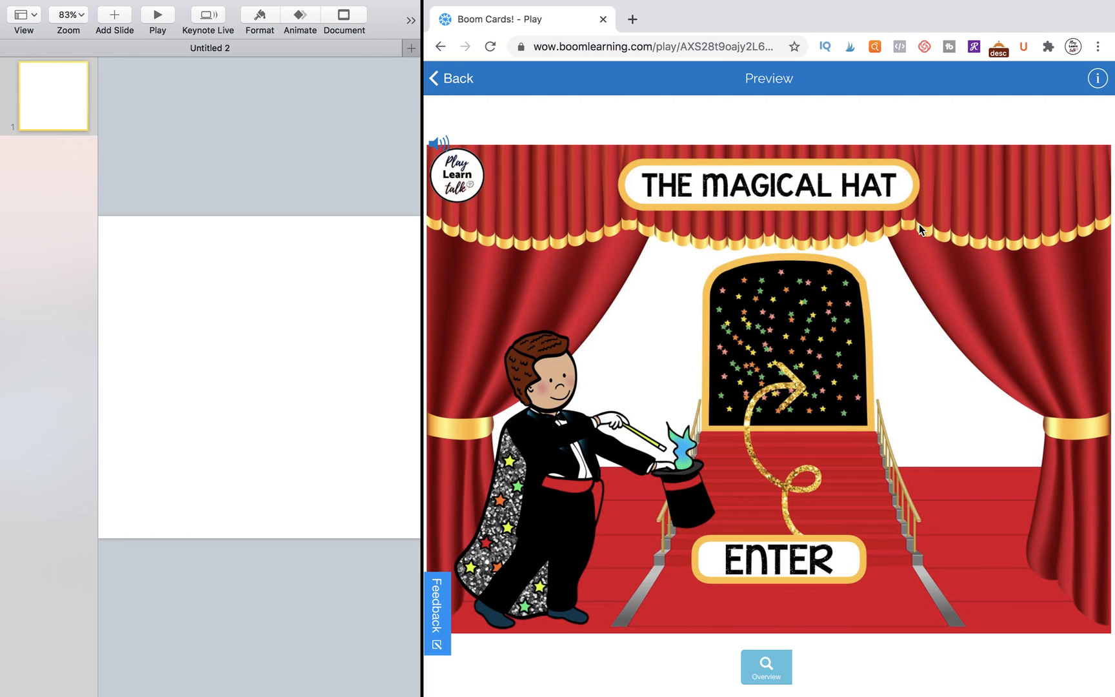
pyautogui.moveTo(721, 329)
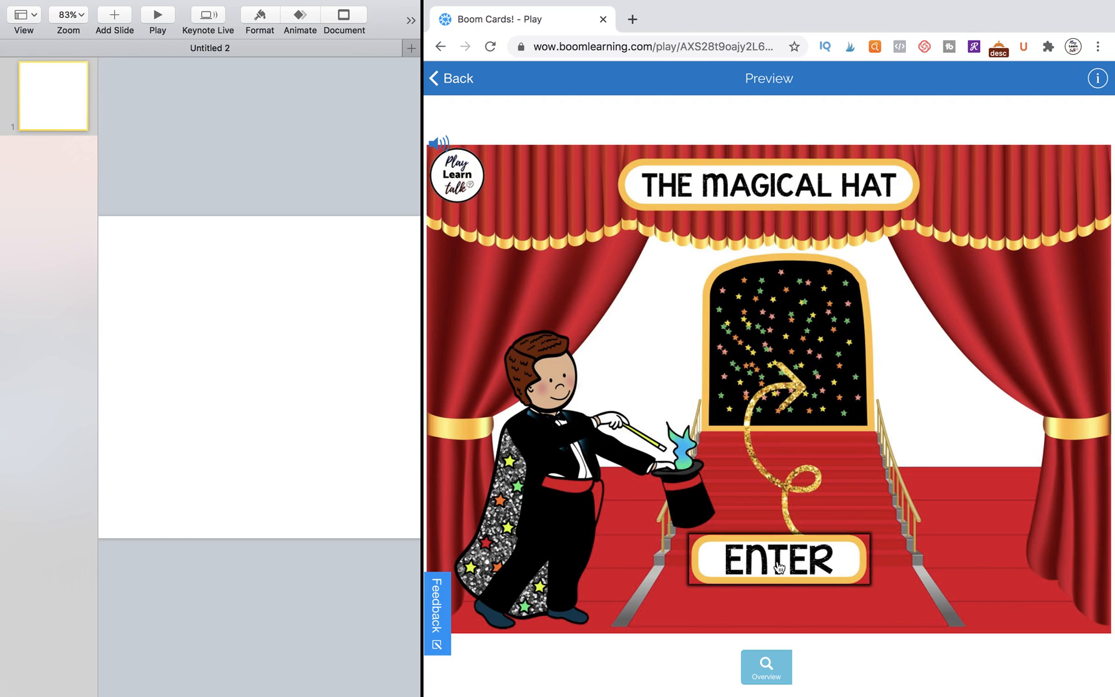
# Step: Enter The Magical Hat game and choose the Farm category to reach the mystery-animal card
pyautogui.click(777, 559)
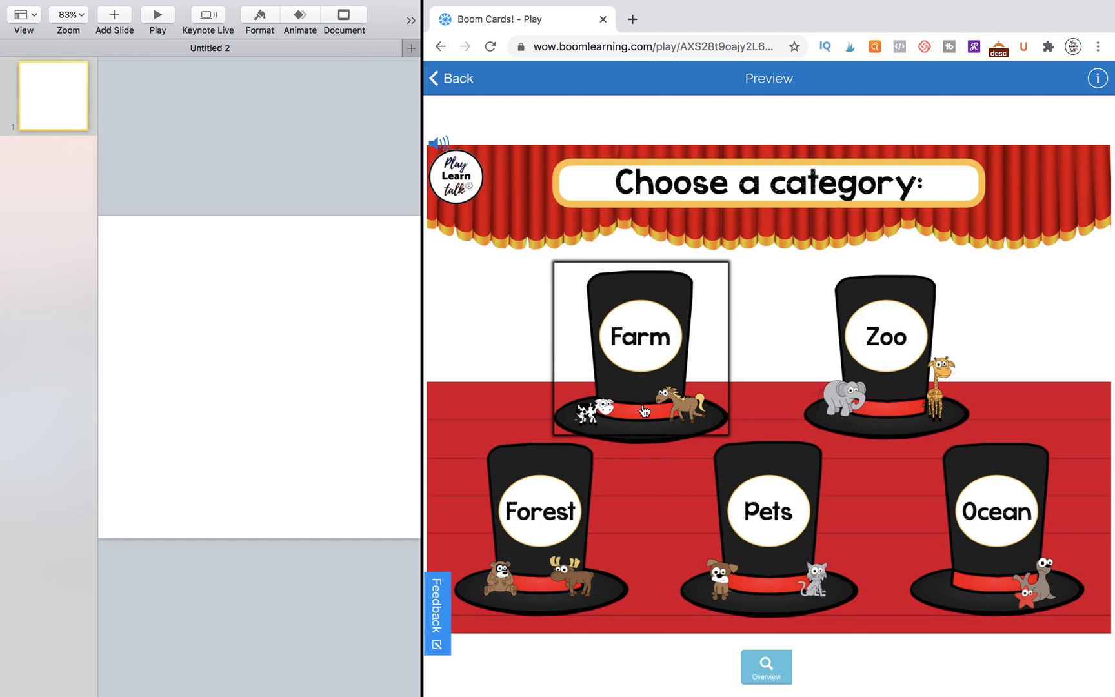
pyautogui.click(639, 352)
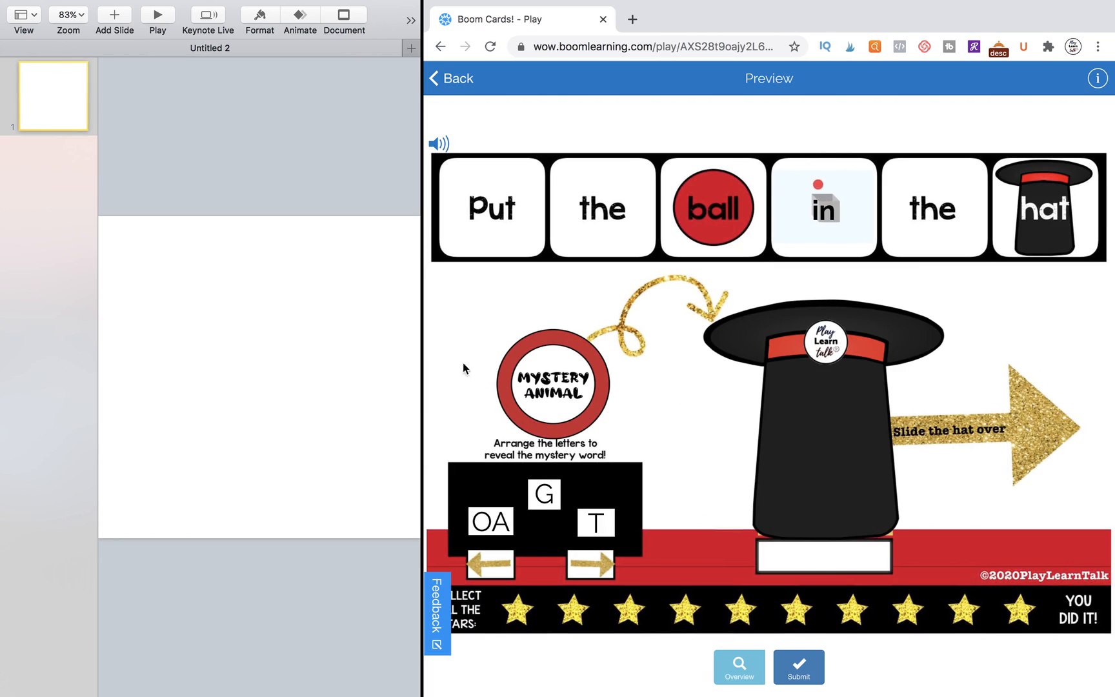
pyautogui.moveTo(569, 402)
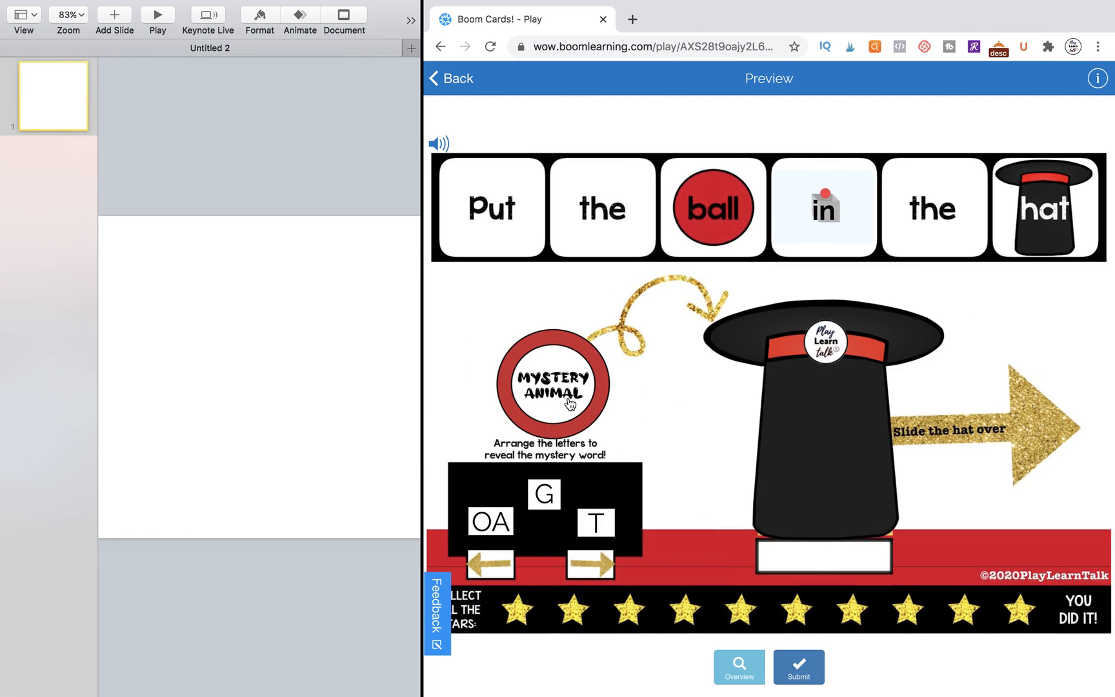
pyautogui.moveTo(861, 518)
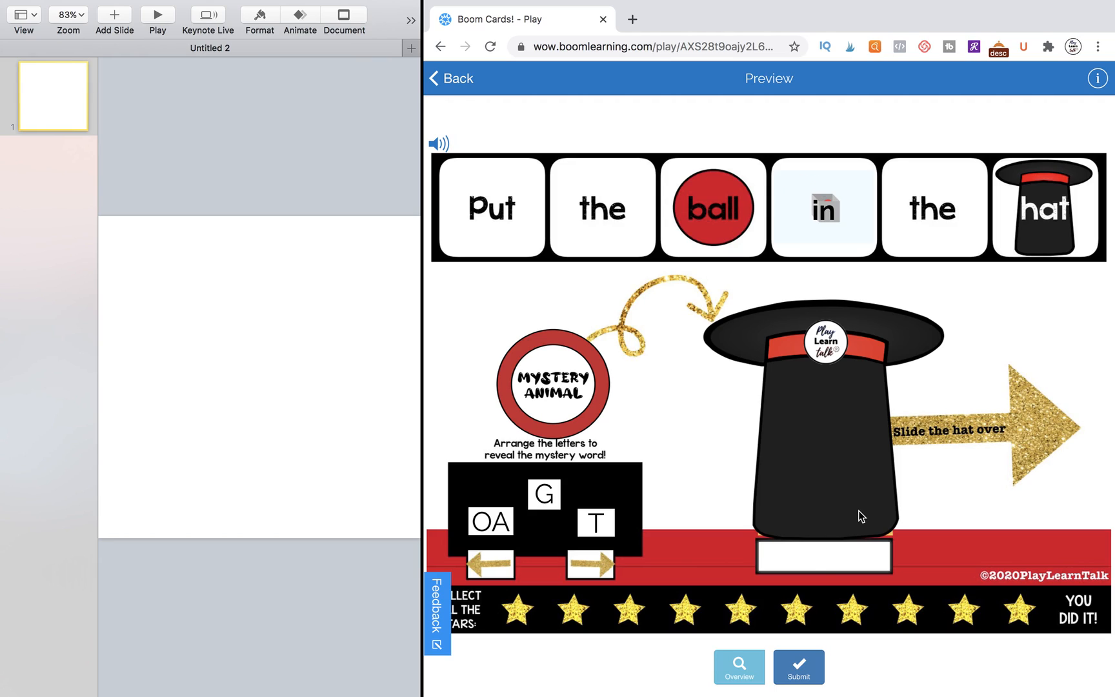
pyautogui.moveTo(476, 378)
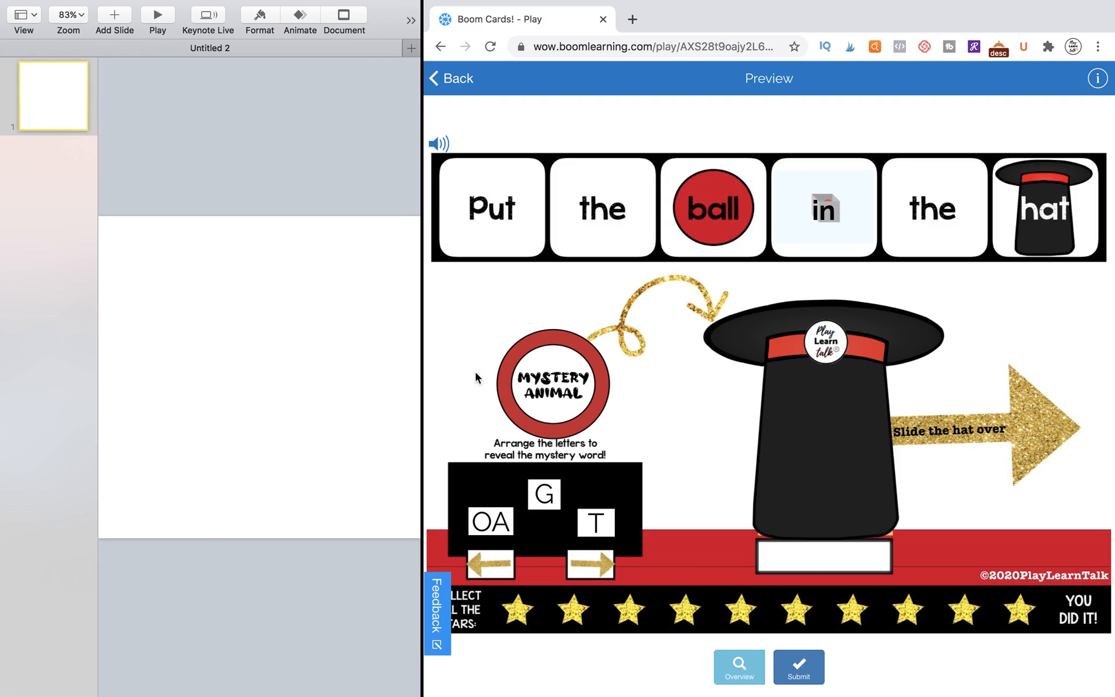
pyautogui.moveTo(559, 403)
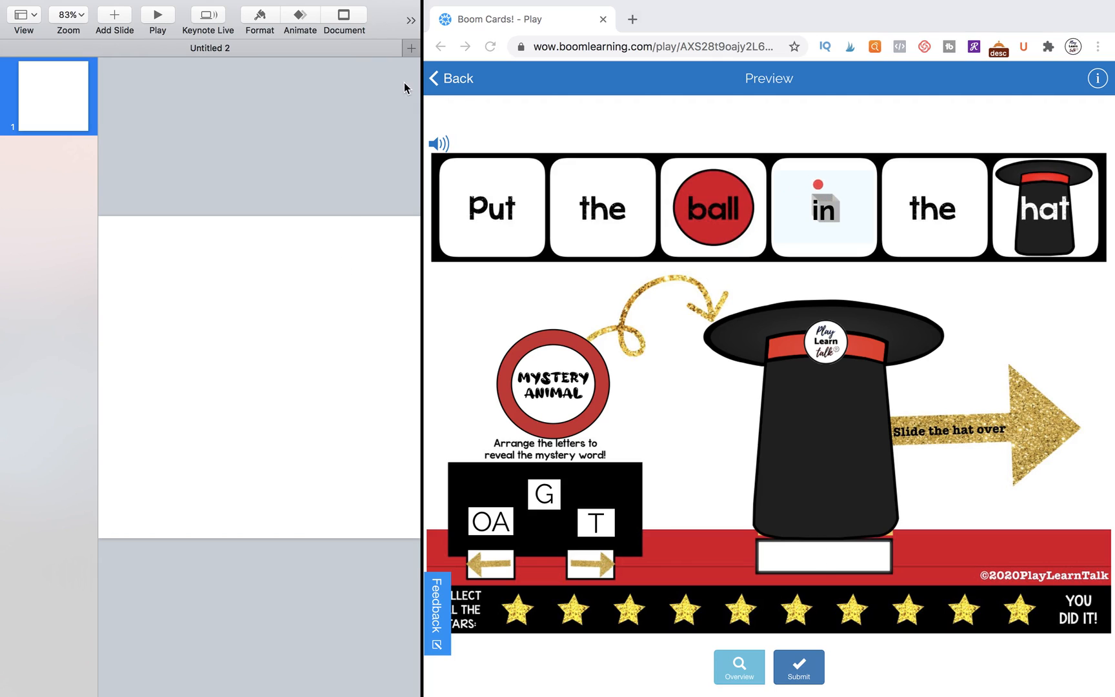
pyautogui.moveTo(389, 155)
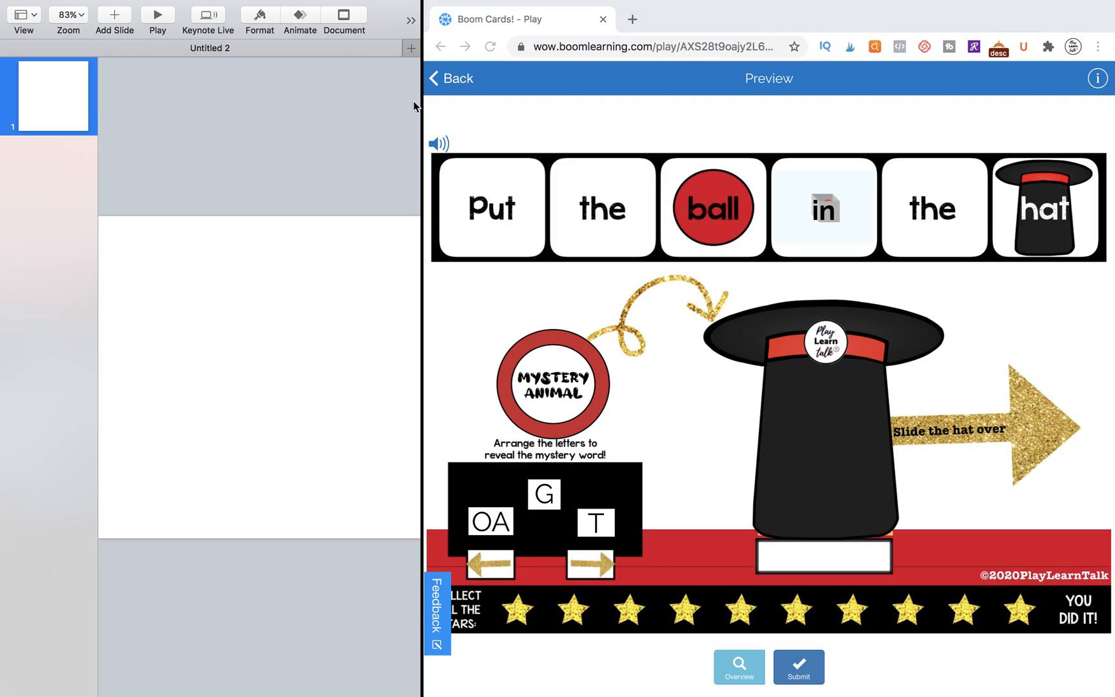
pyautogui.moveTo(257, 197)
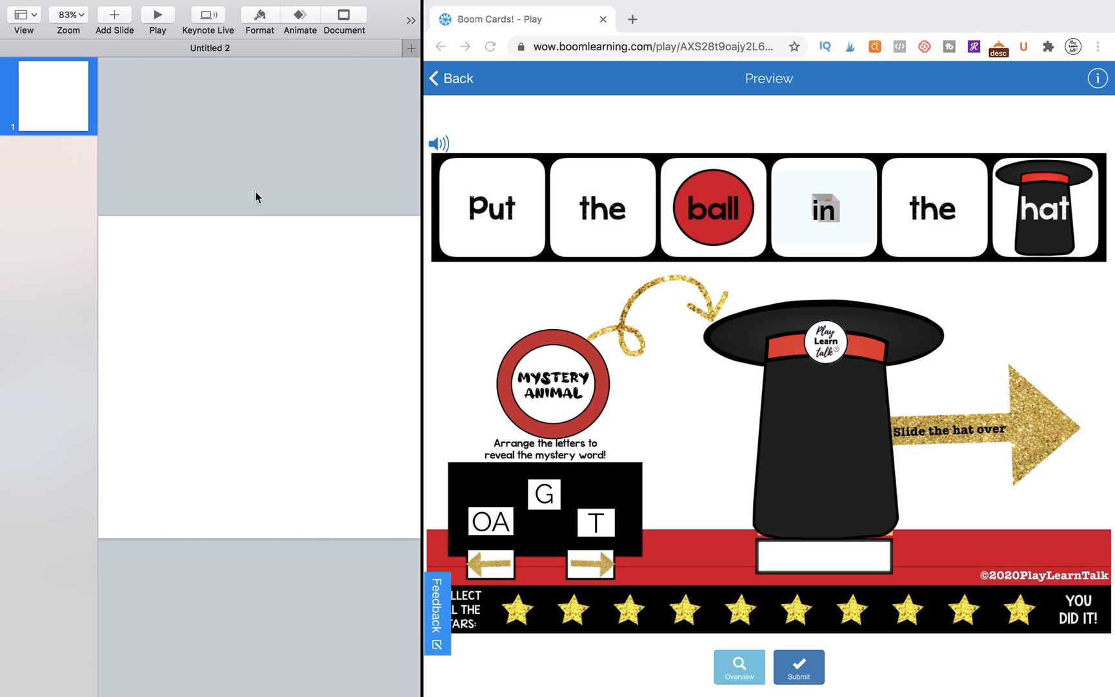
pyautogui.moveTo(445, 34)
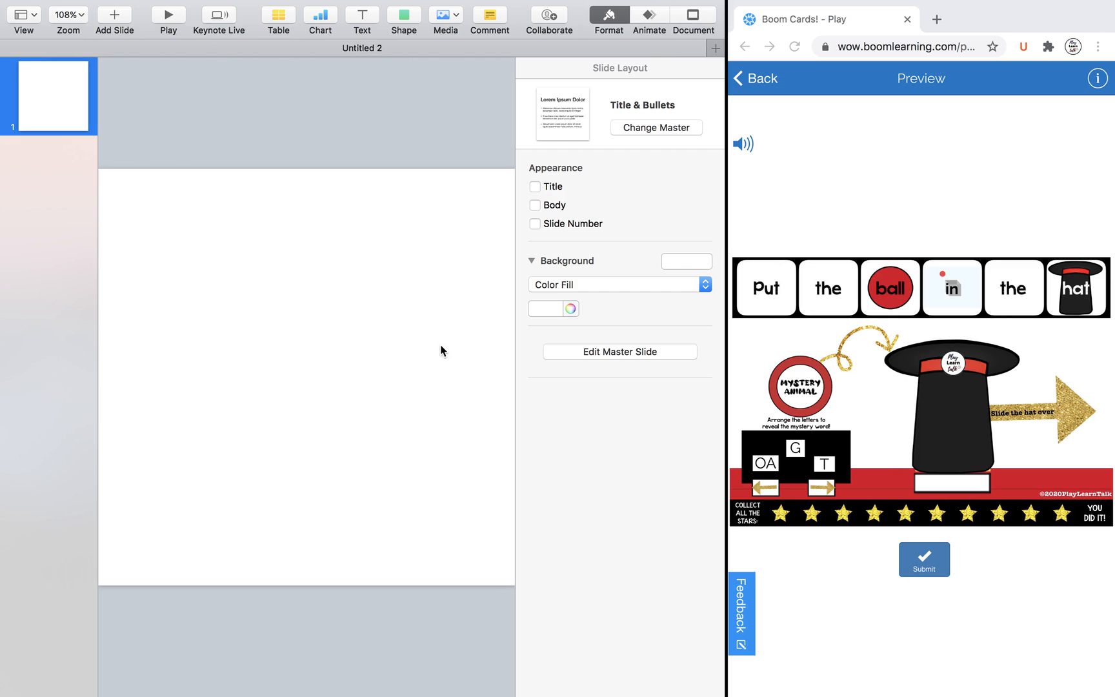
# Step: Set the slide size to a custom 500 × 500 square in the Document inspector
pyautogui.click(693, 20)
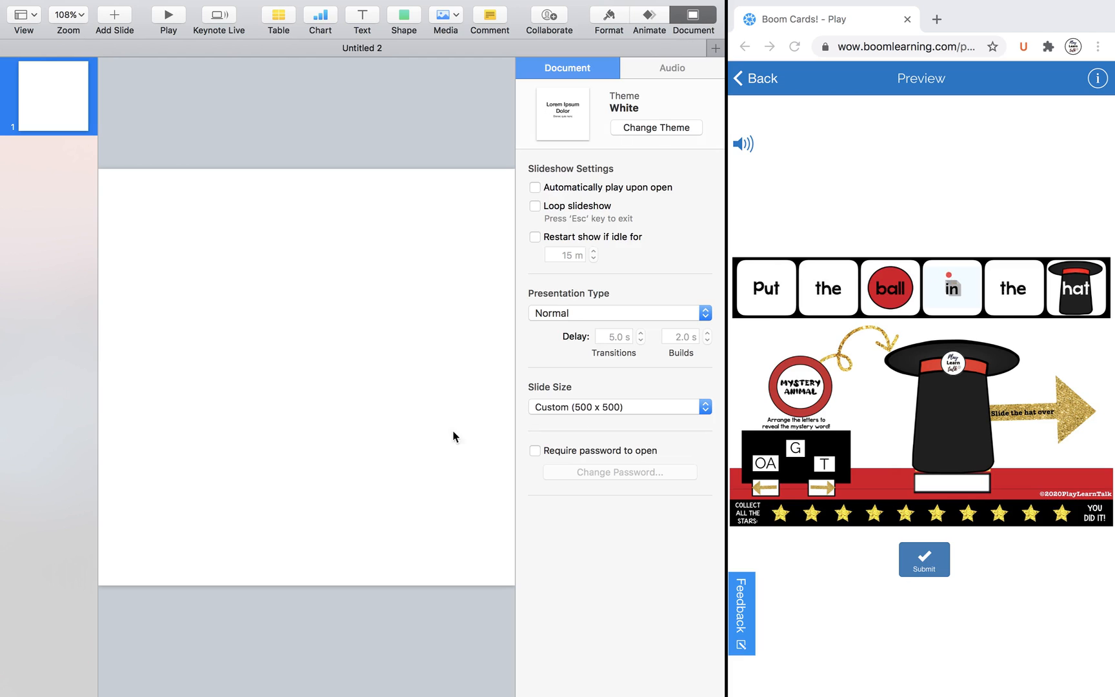
pyautogui.moveTo(565, 419)
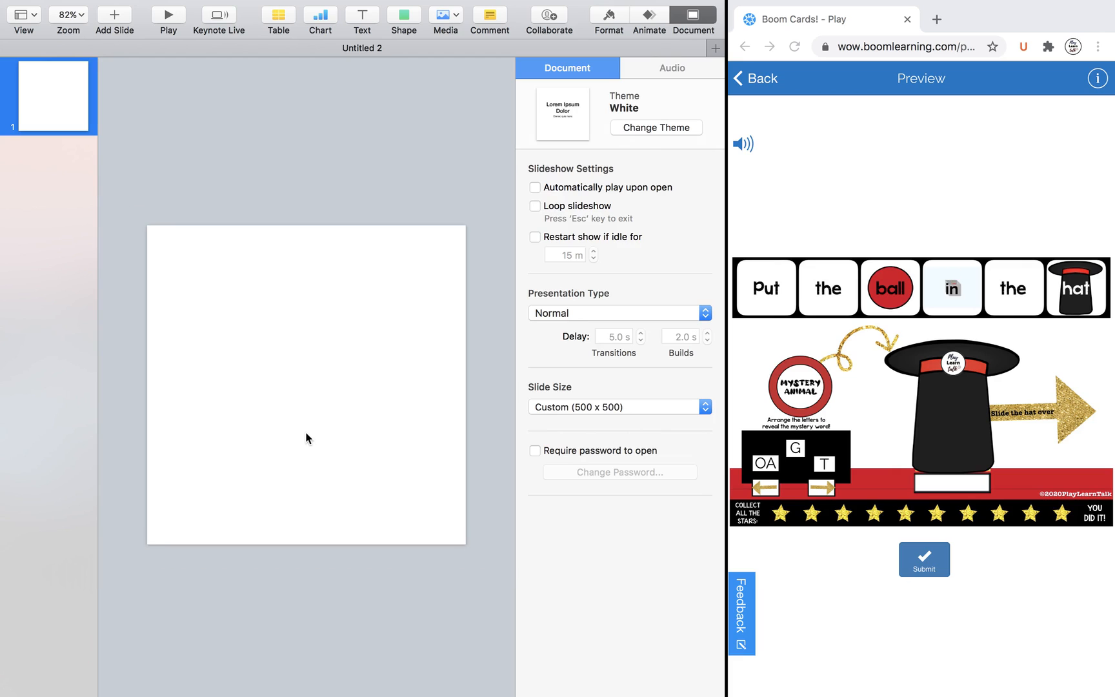
pyautogui.moveTo(176, 317)
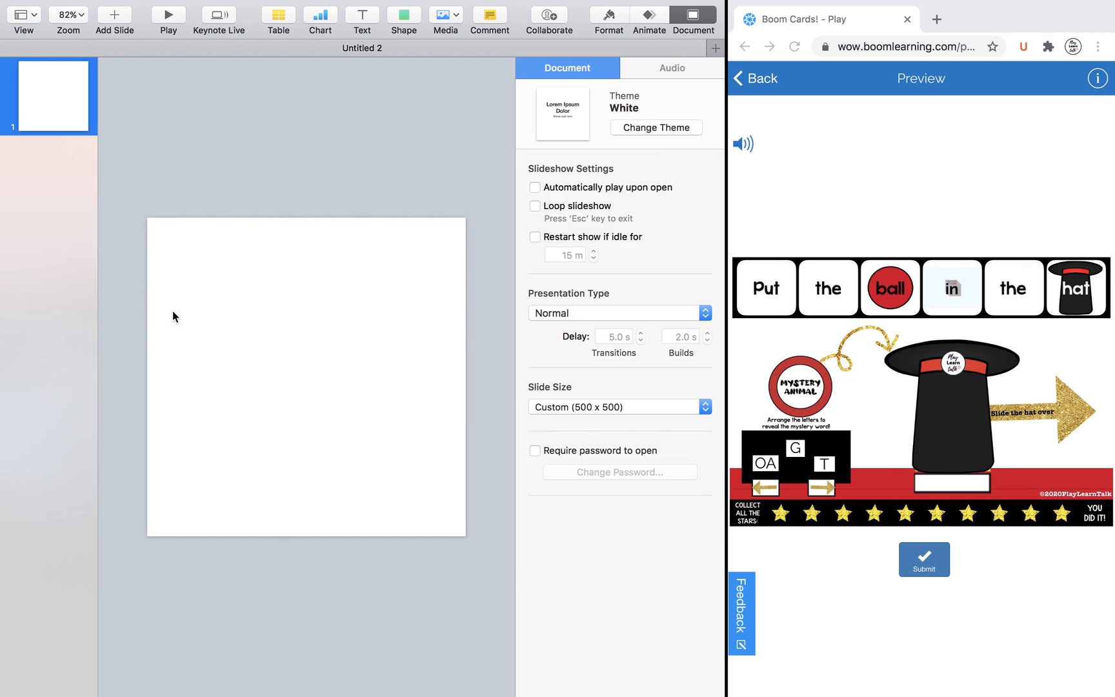
# Step: Insert a circle filling the slide, with red fill and a black 4 pt outline
pyautogui.click(402, 14)
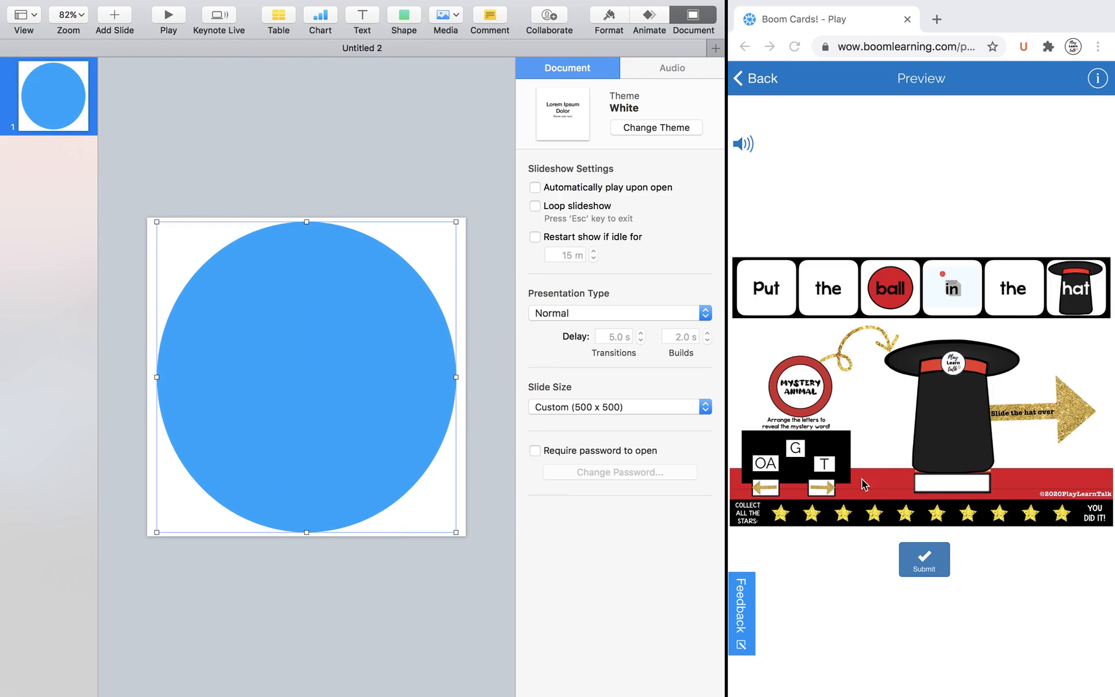
pyautogui.moveTo(632, 144)
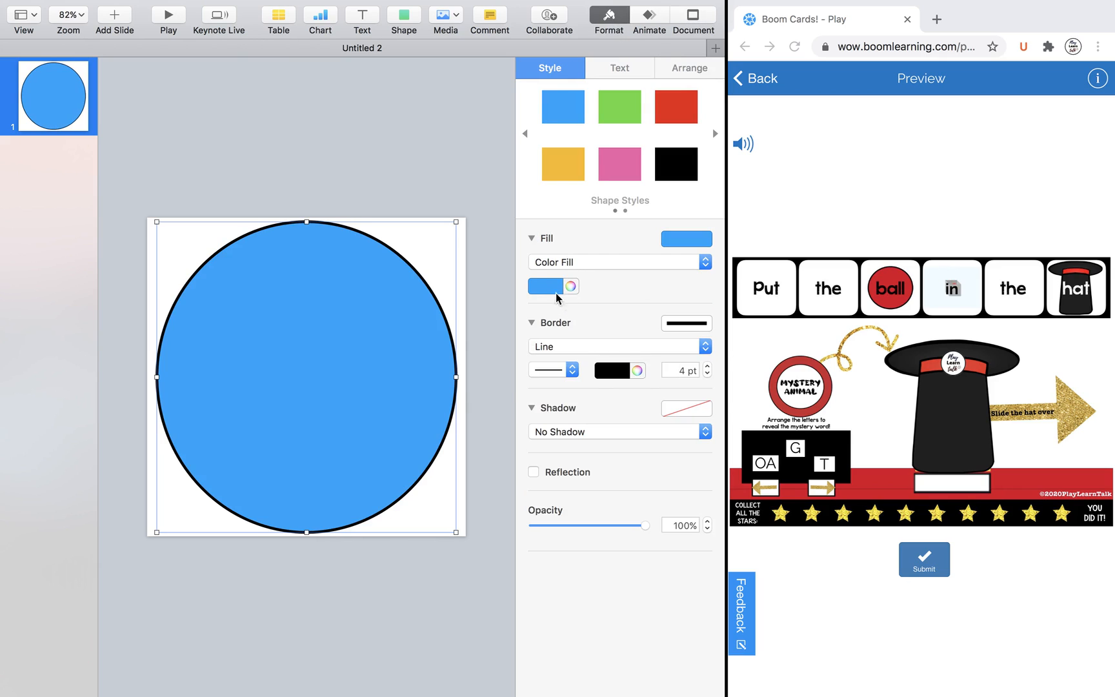
pyautogui.click(675, 106)
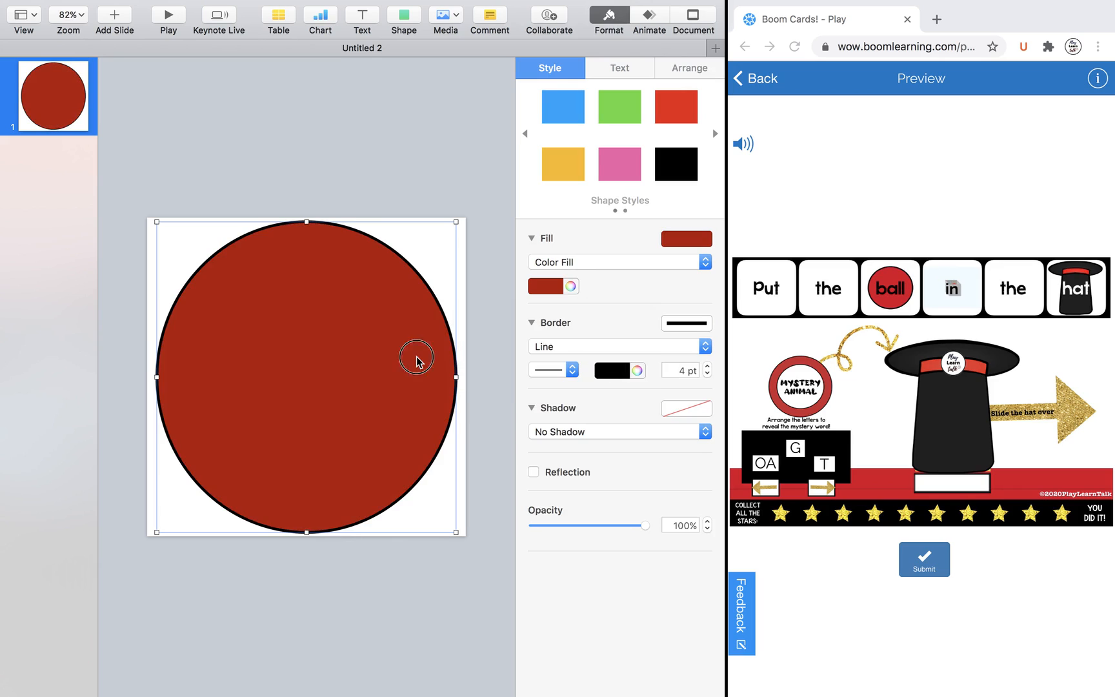
pyautogui.click(554, 287)
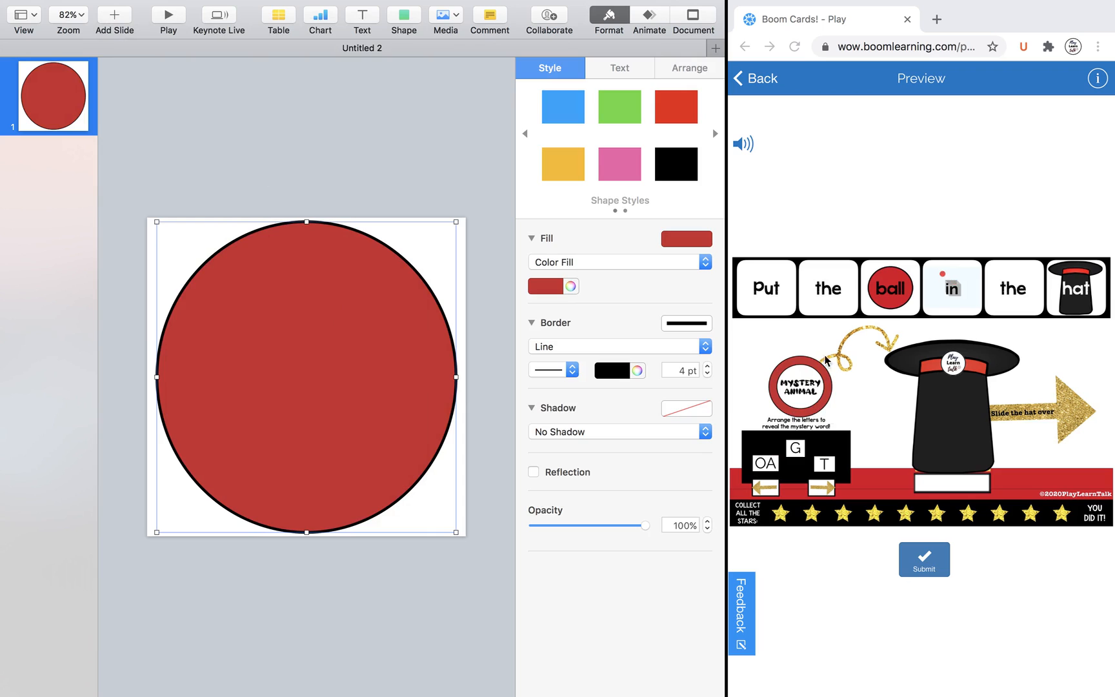
pyautogui.moveTo(331, 329)
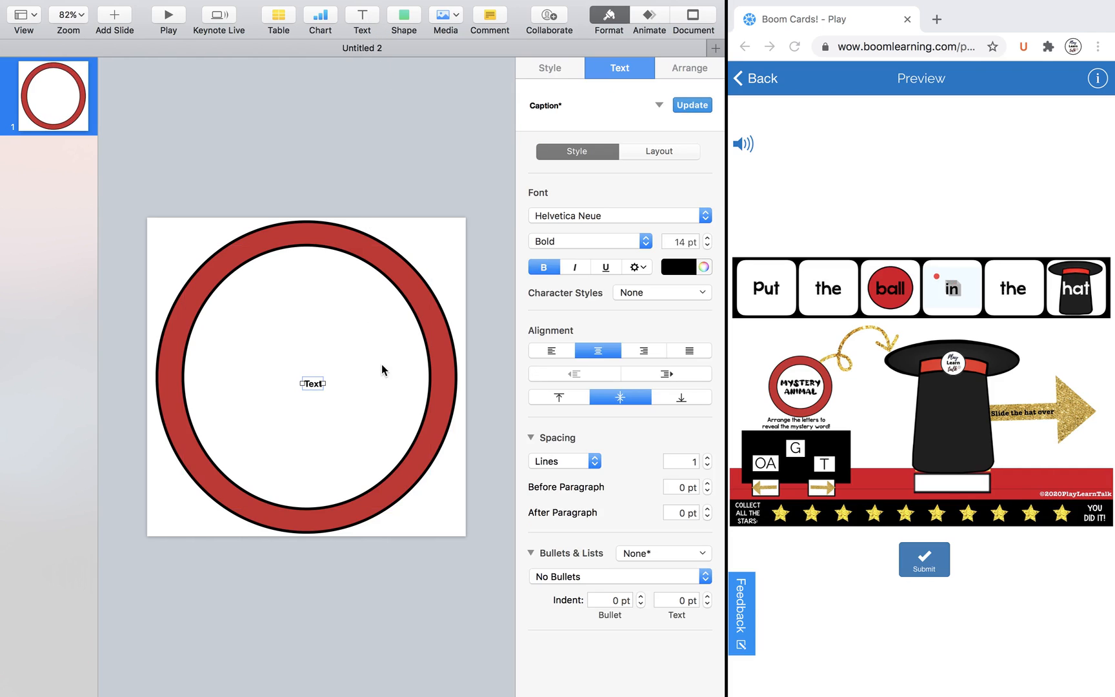
# Step: Add 'Mystery Animal' text inside the white inner circle in Alloy Ink at 160 pt
pyautogui.write('Mystery Animal')
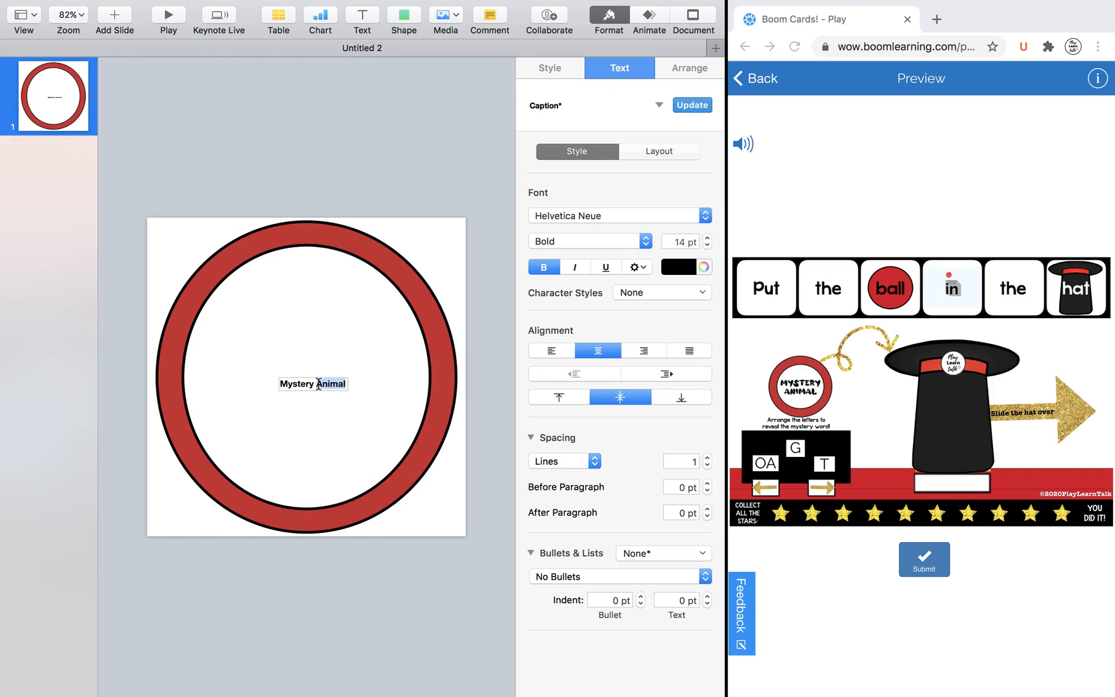
pyautogui.click(611, 216)
pyautogui.write('60')
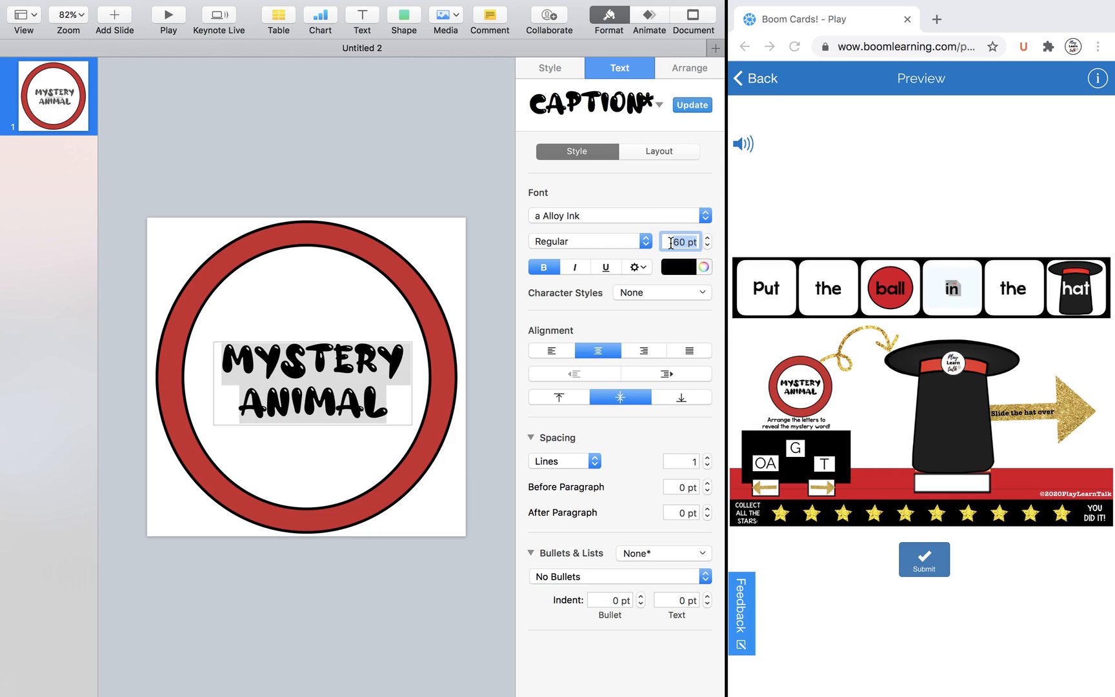
pyautogui.click(548, 67)
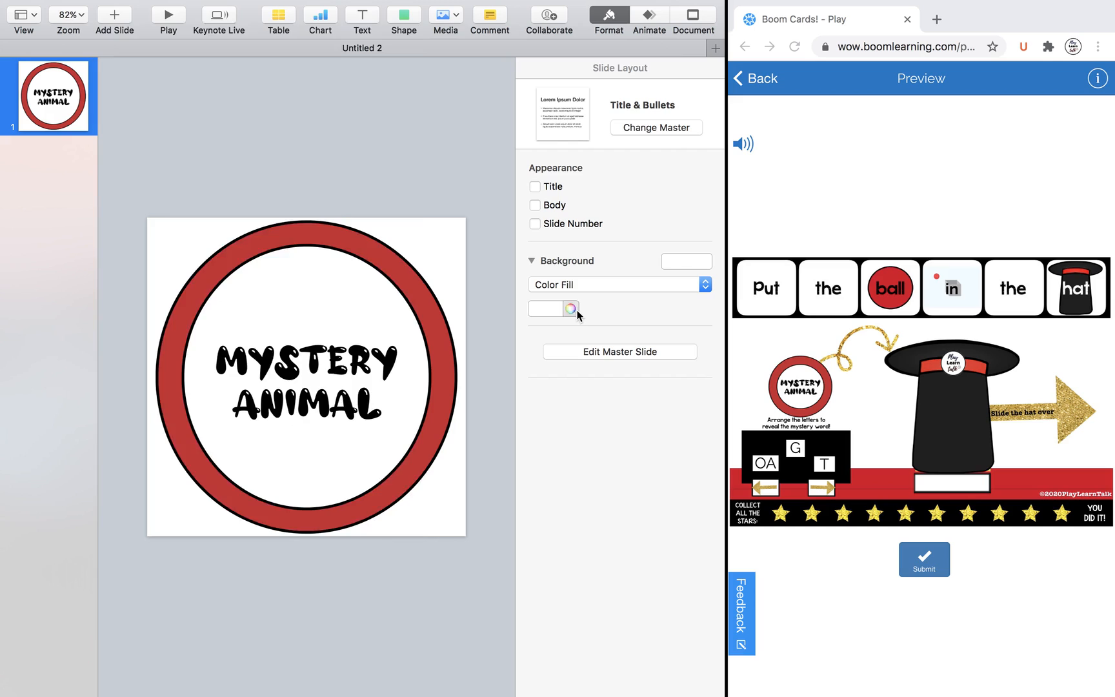
# Step: Set the slide background colour opacity to 0% so it is fully transparent
pyautogui.click(569, 308)
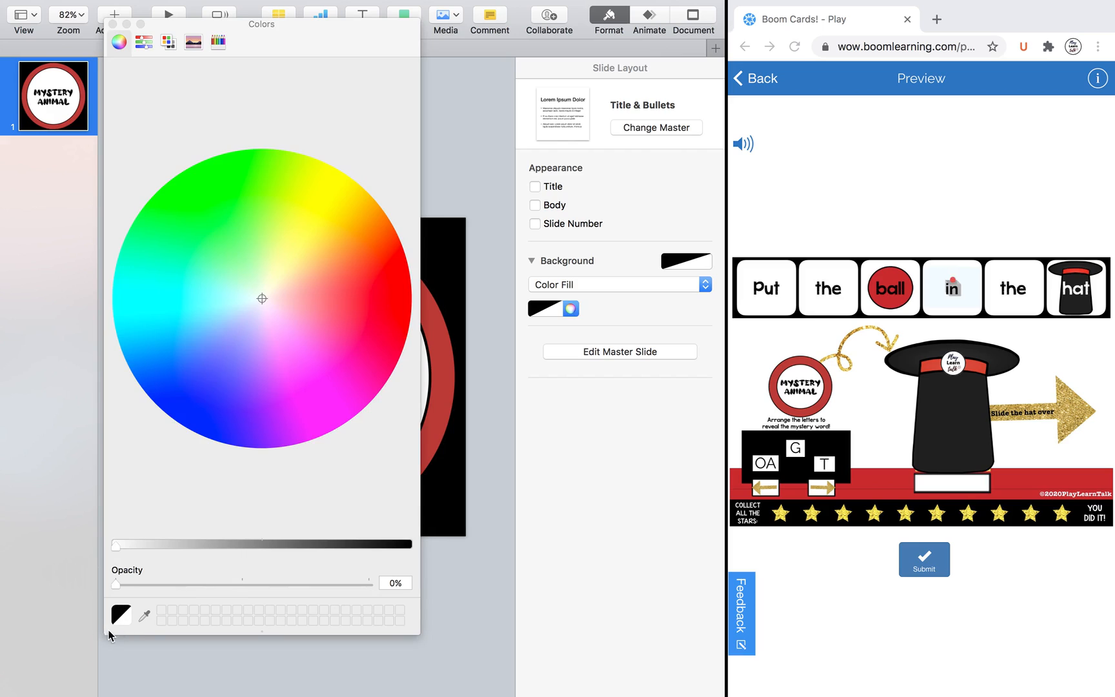
pyautogui.moveTo(128, 625)
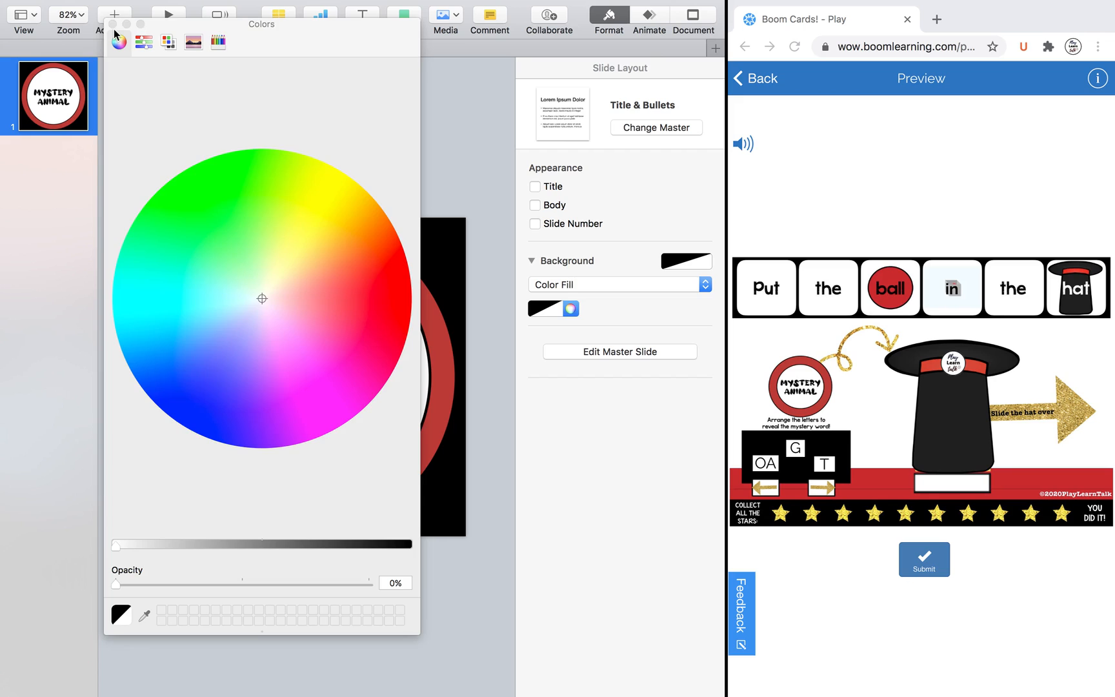
pyautogui.click(109, 9)
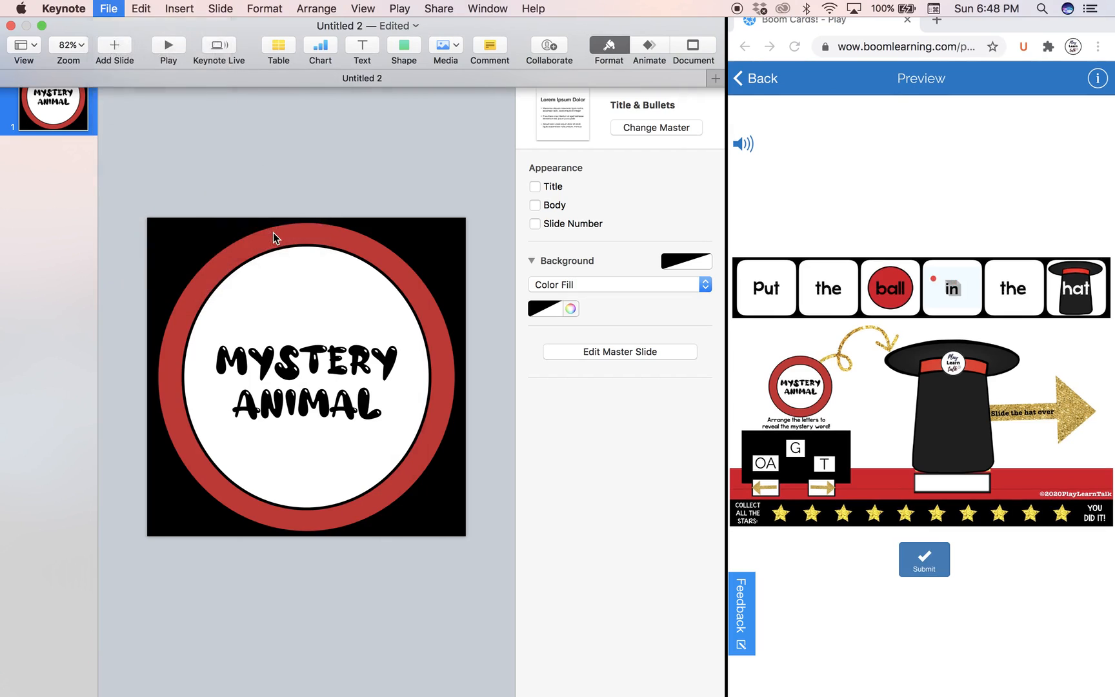
# Step: Export the presentation as images in PNG format
pyautogui.click(109, 9)
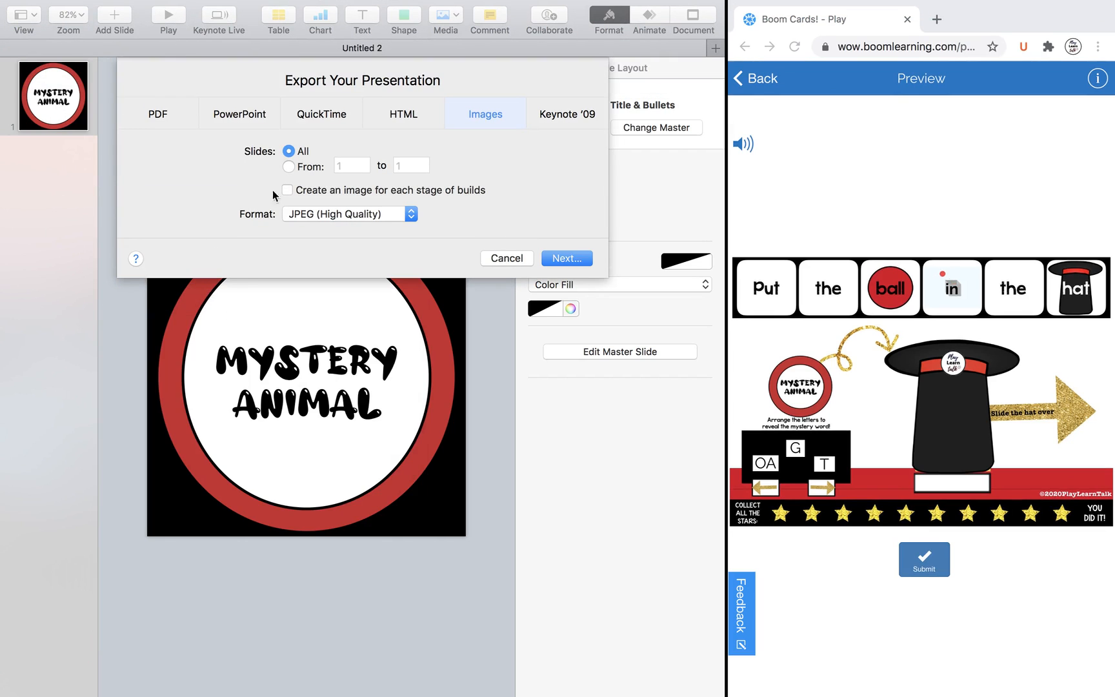
pyautogui.click(289, 165)
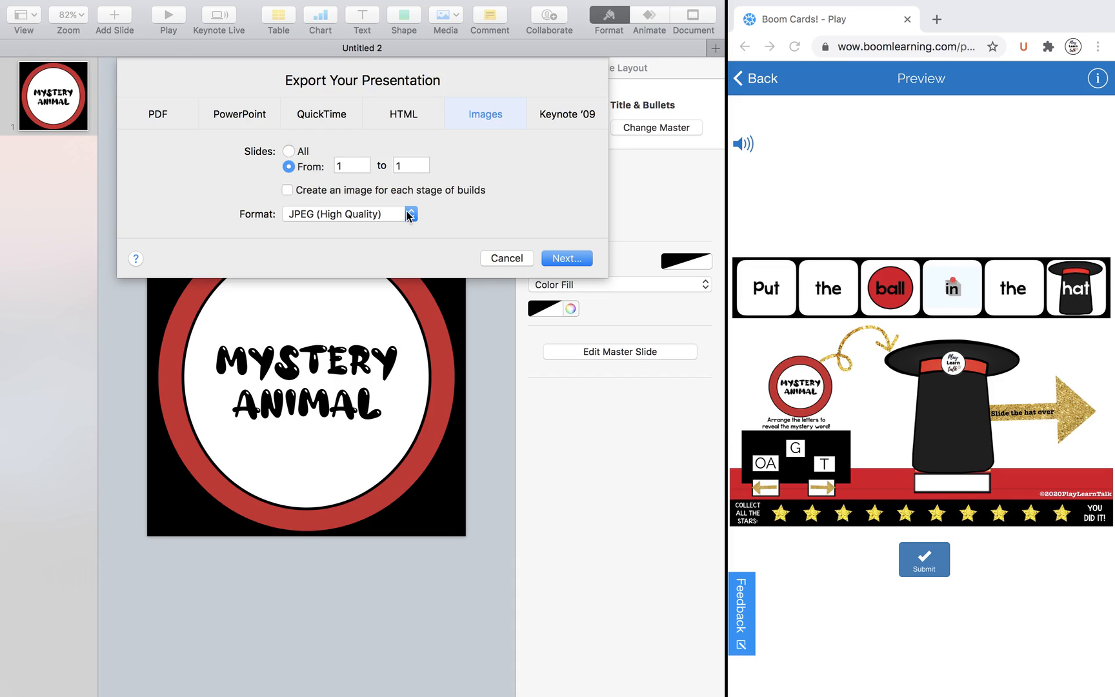
pyautogui.click(351, 166)
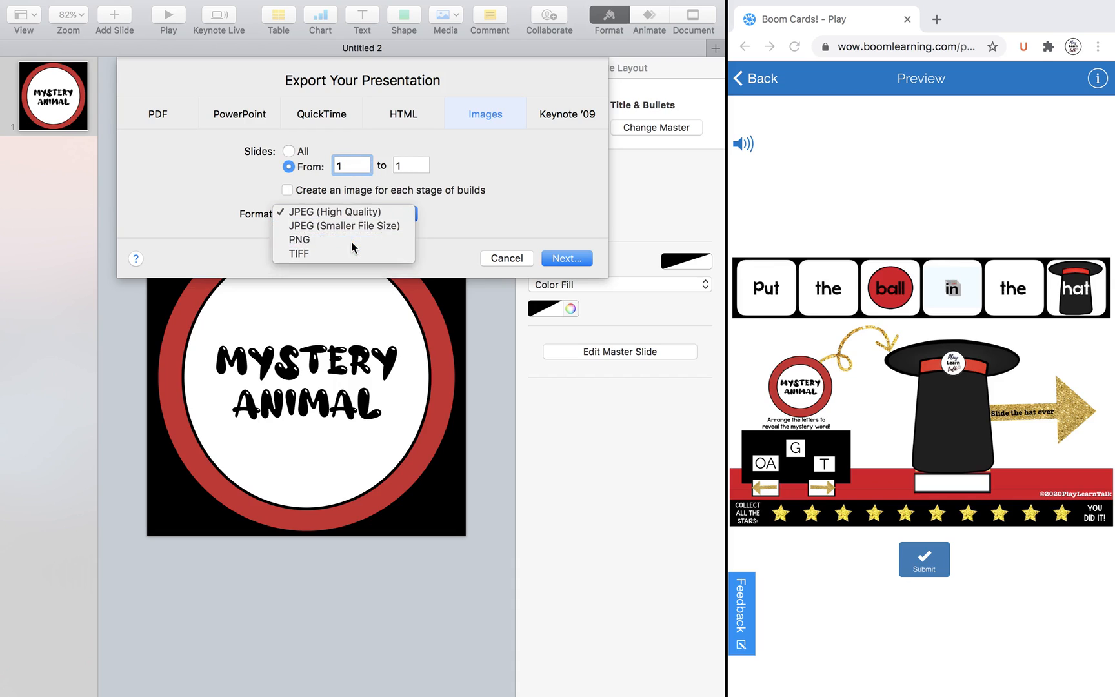
pyautogui.click(506, 257)
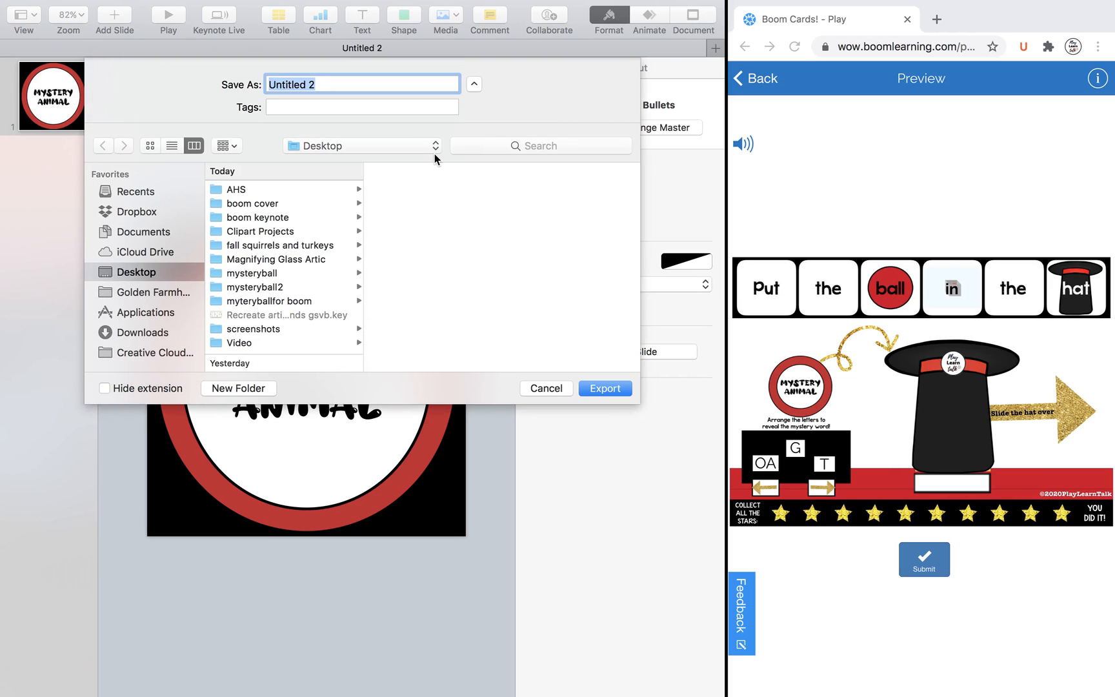
# Step: Name the exported image mysteryballforboom and save it to the Desktop
pyautogui.write('mysteryball')
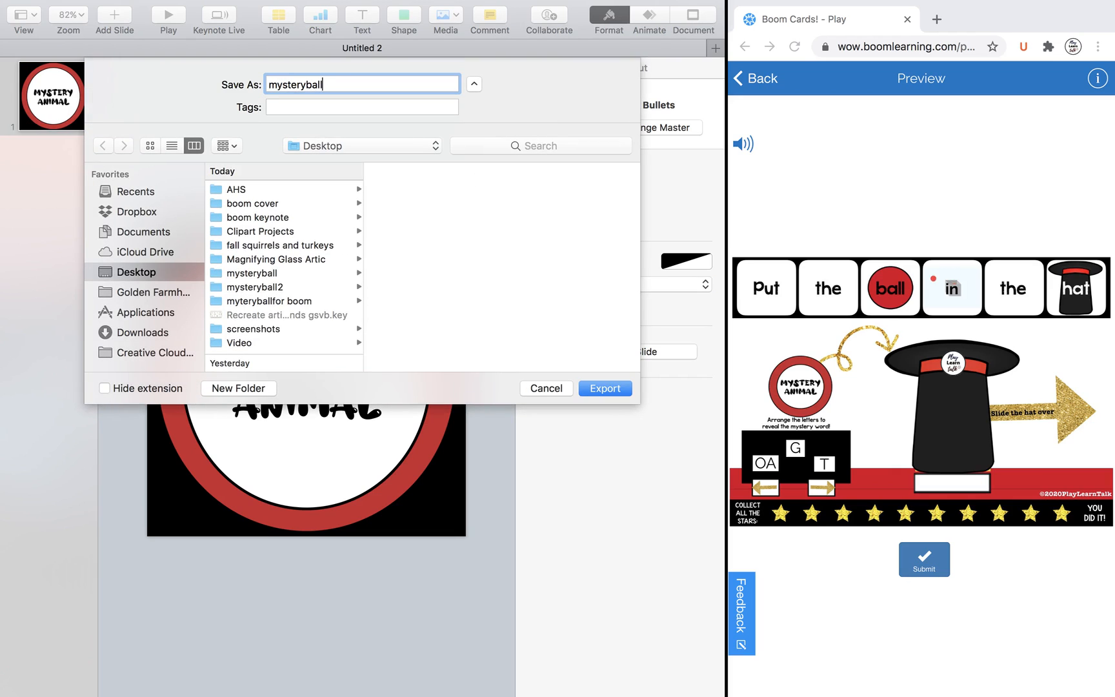
pyautogui.write('forboom')
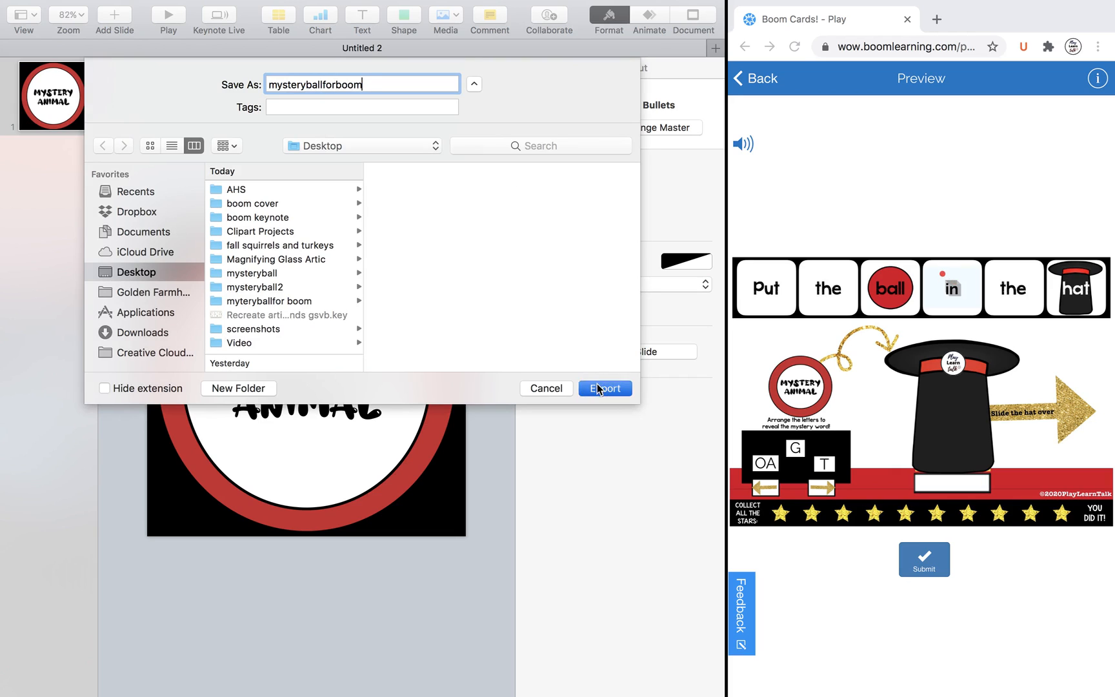
pyautogui.click(604, 387)
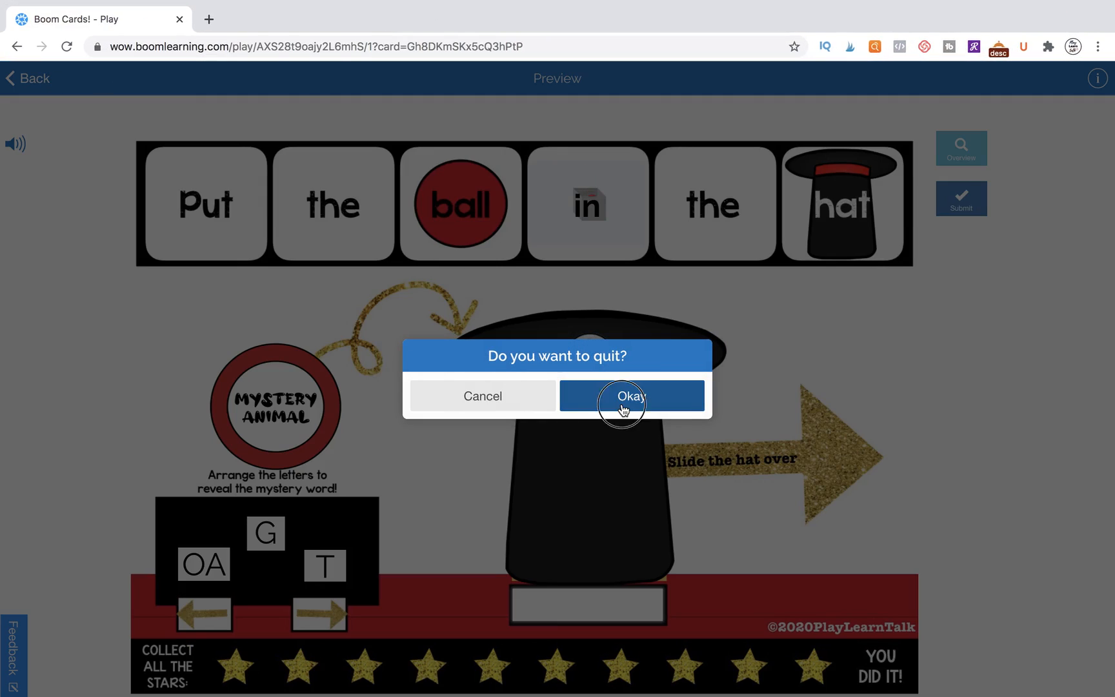
# Step: Quit the preview and open the Put the ball in the hat card for editing
pyautogui.click(630, 395)
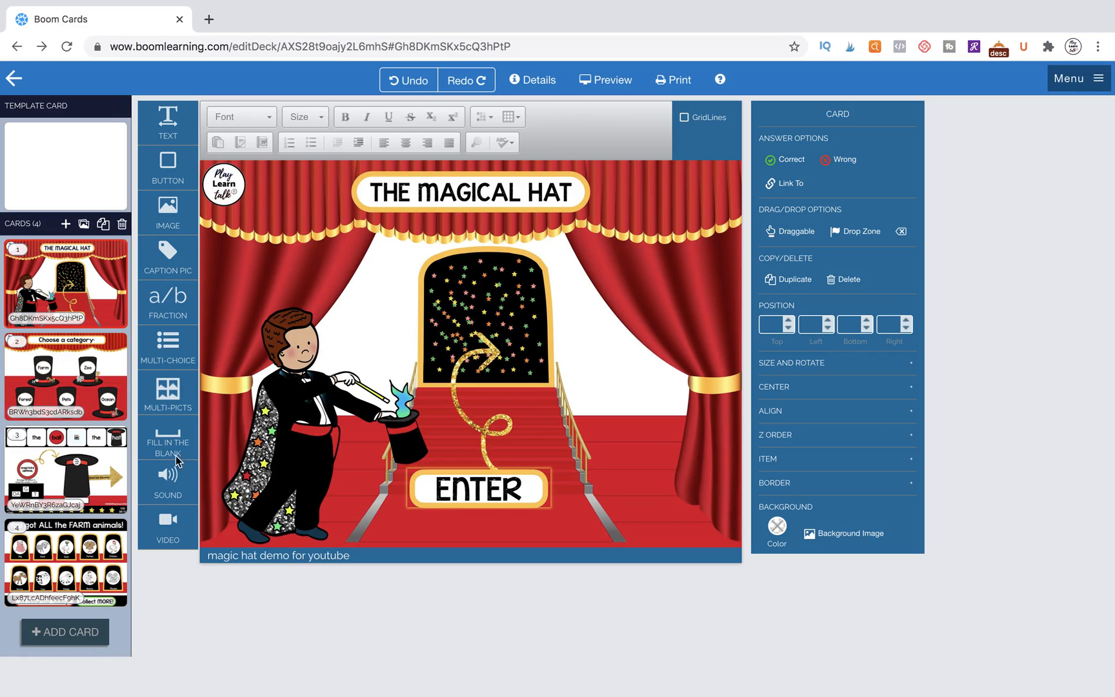
pyautogui.click(64, 468)
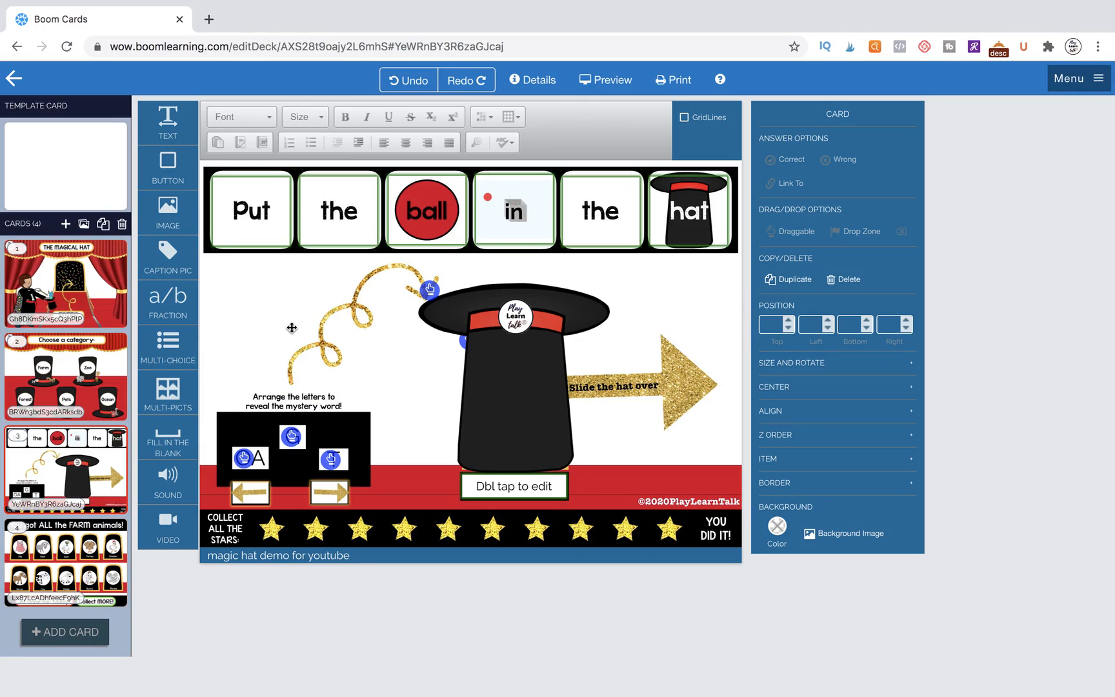
pyautogui.moveTo(169, 211)
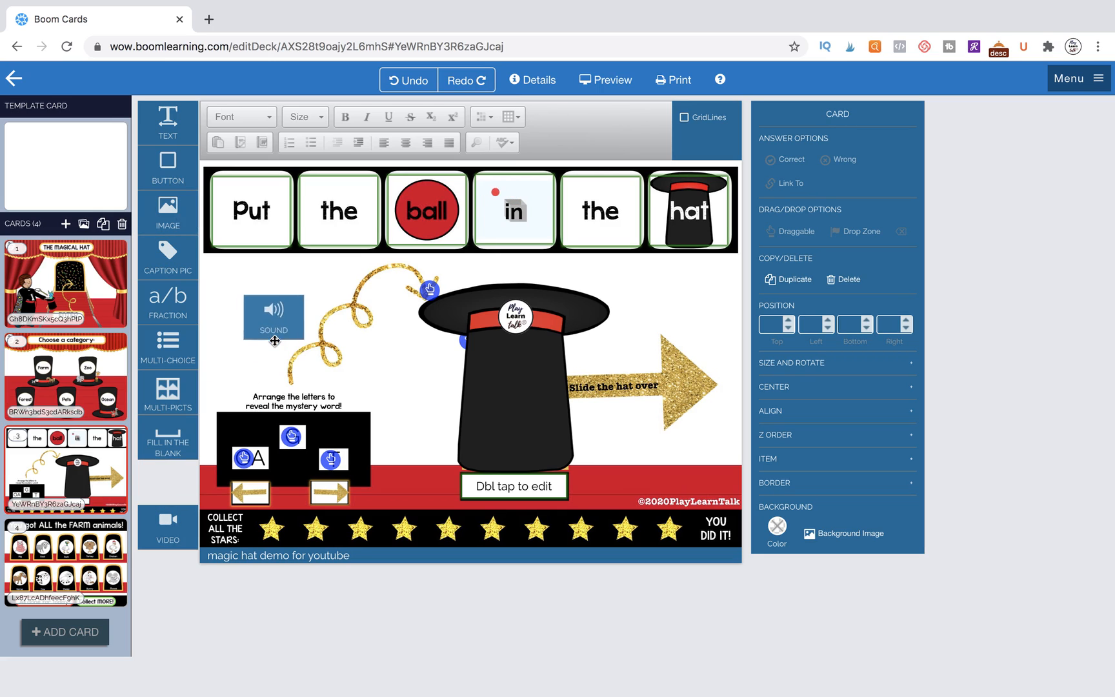
# Step: Place a sound object on the card using the zapsplat fantasy magic chime from My Sounds
pyautogui.click(272, 316)
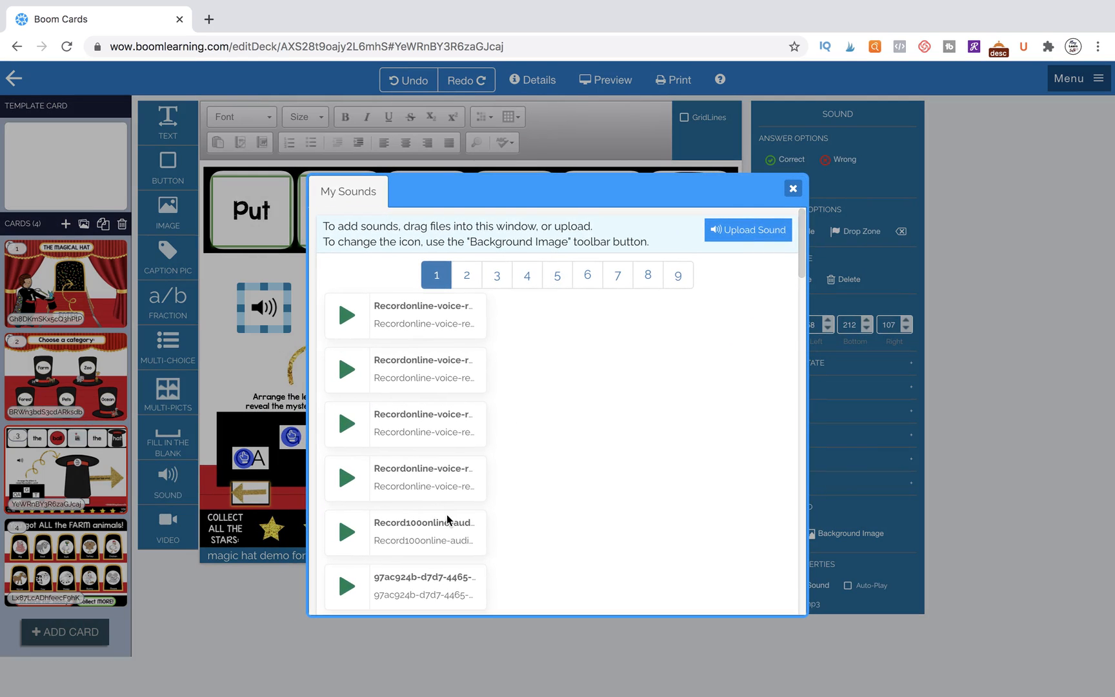
pyautogui.scroll(-3)
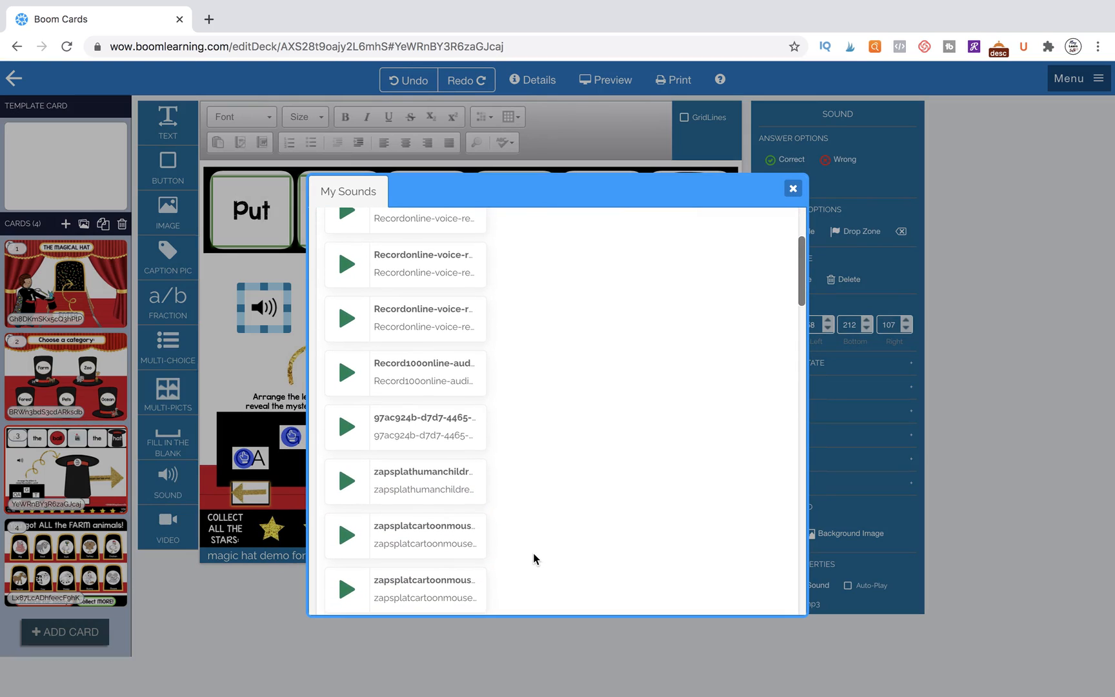
pyautogui.moveTo(528, 525)
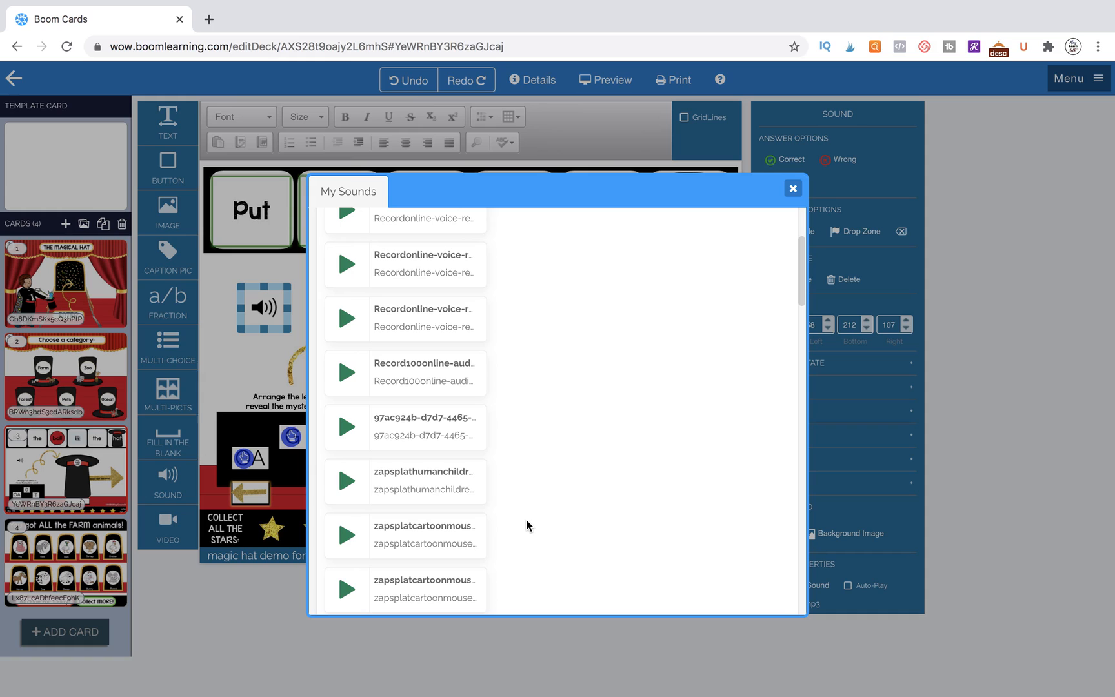
pyautogui.scroll(-3)
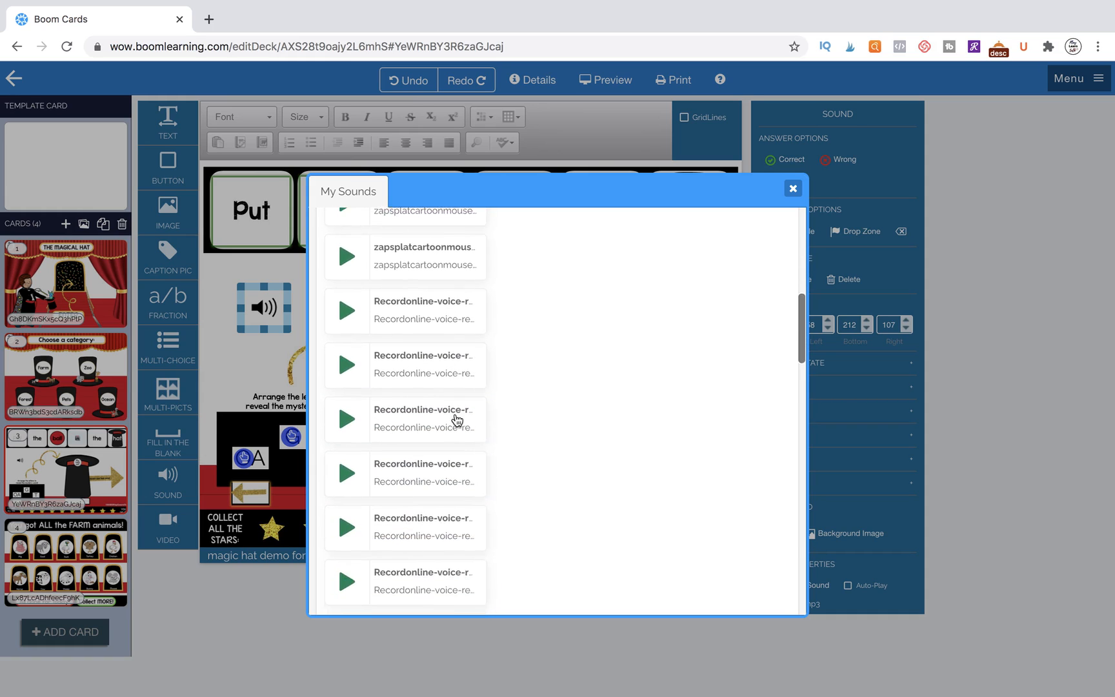
pyautogui.scroll(3)
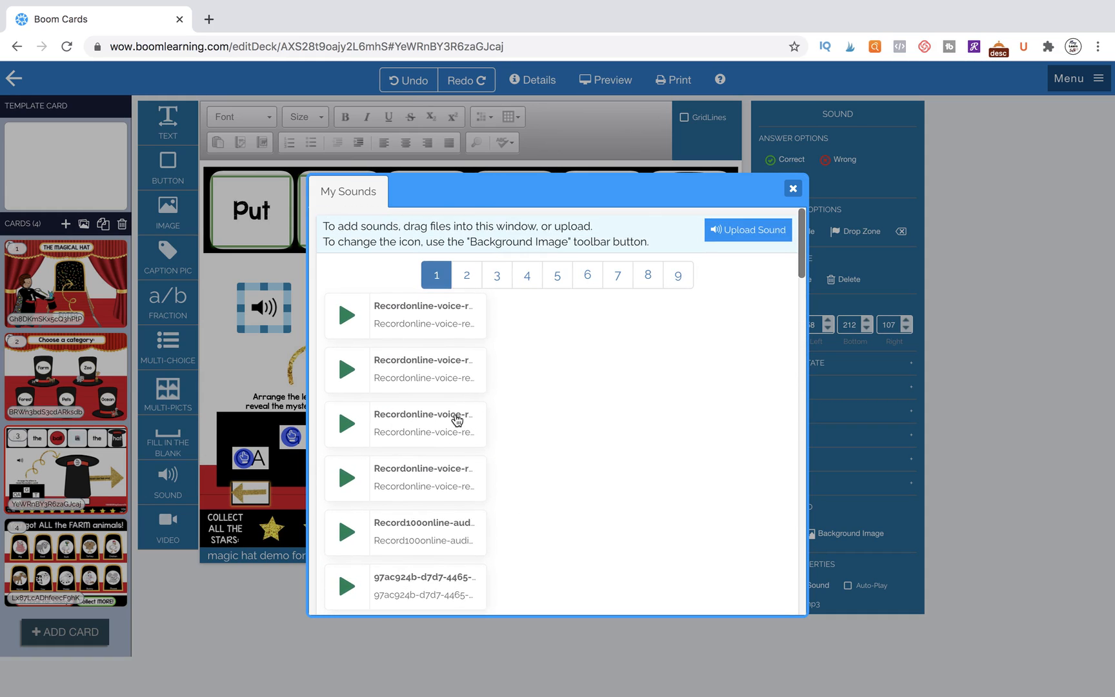
pyautogui.moveTo(589, 457)
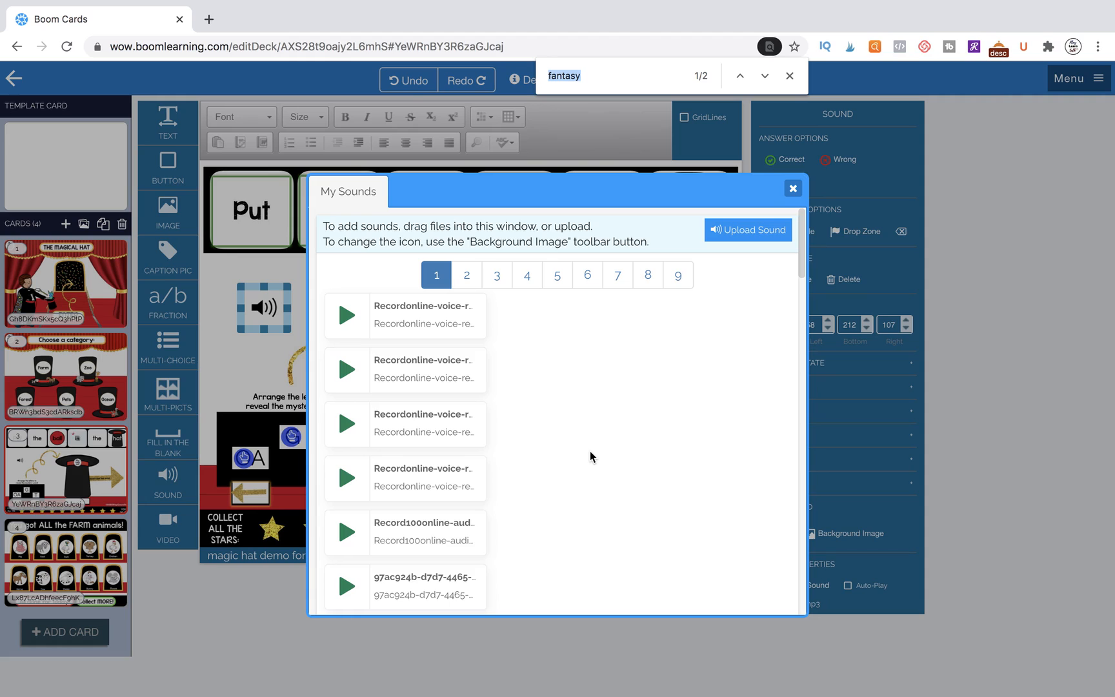
pyautogui.scroll(-3)
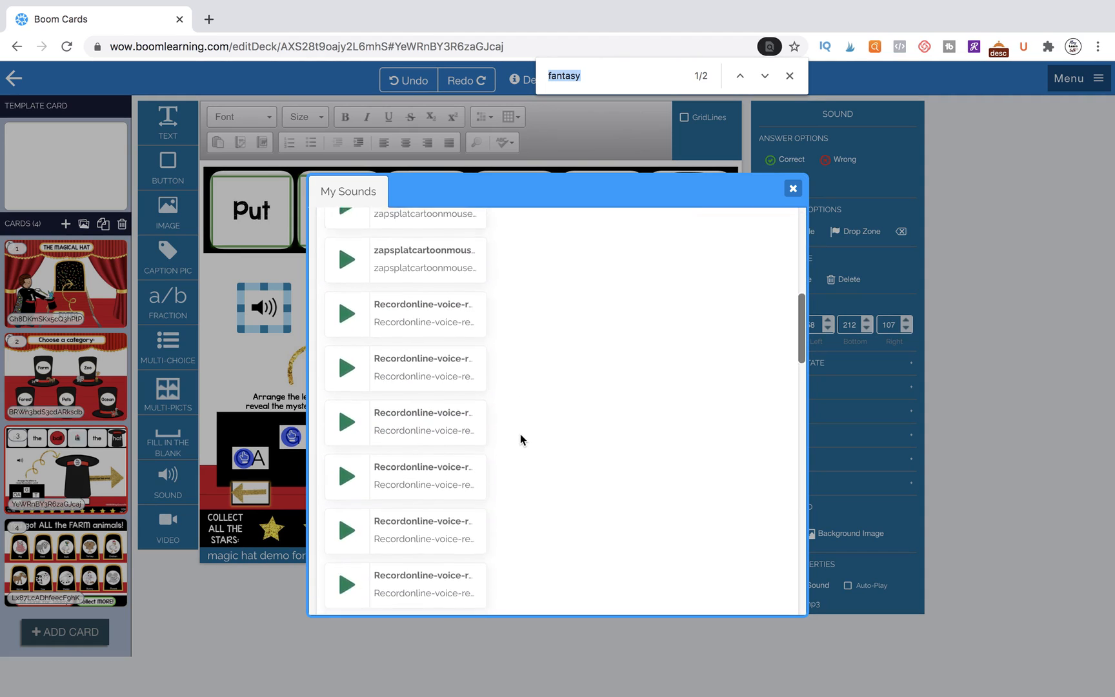
pyautogui.scroll(-3)
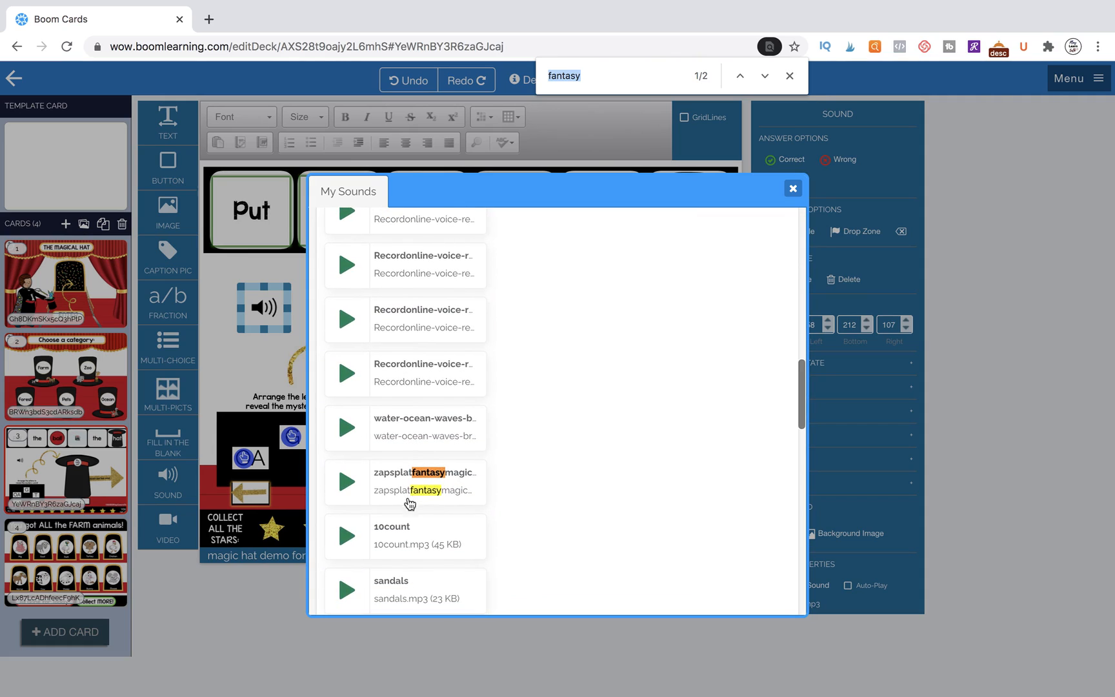
pyautogui.click(346, 482)
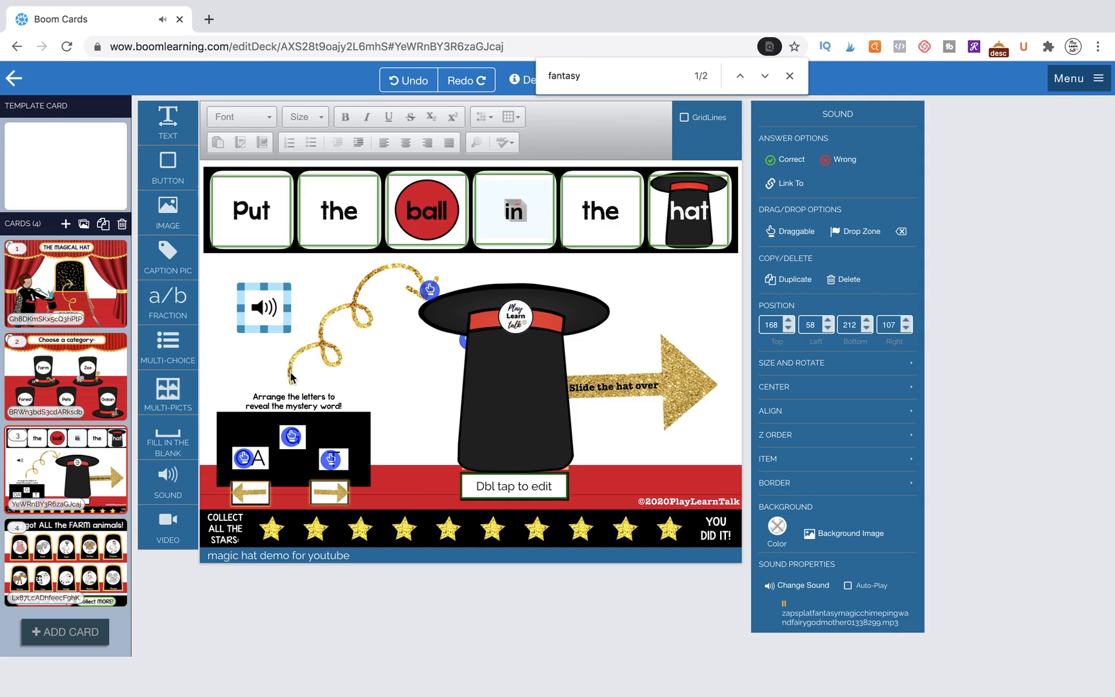
pyautogui.moveTo(845, 542)
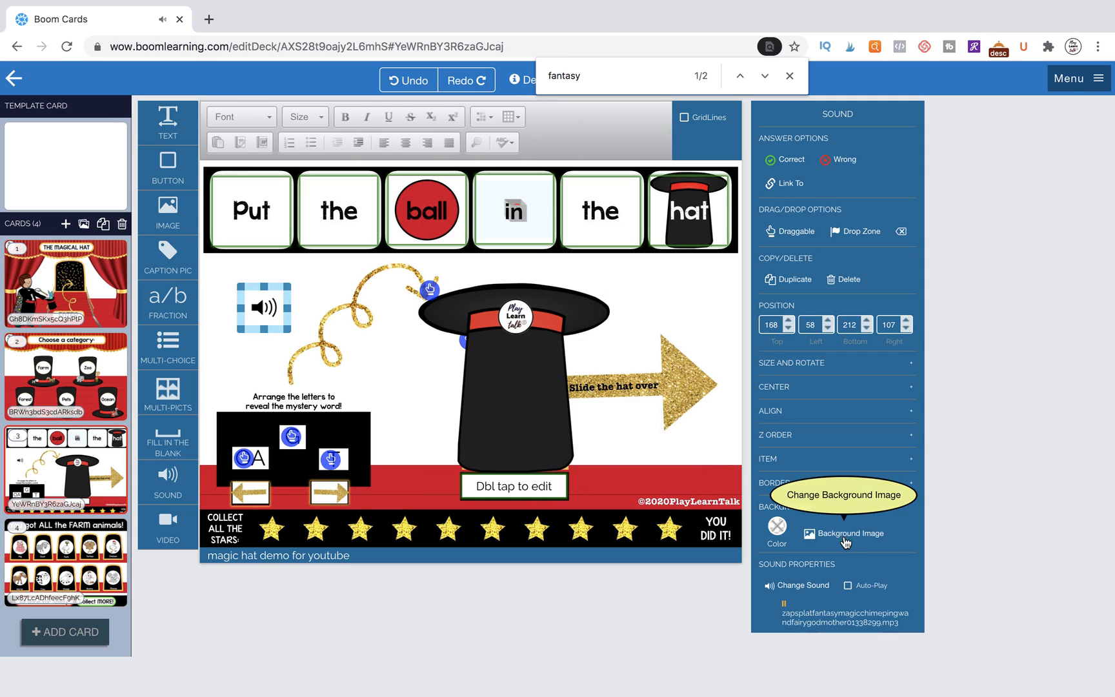
# Step: Give the sound object the mysteryball.001.png image and make it draggable
pyautogui.click(851, 533)
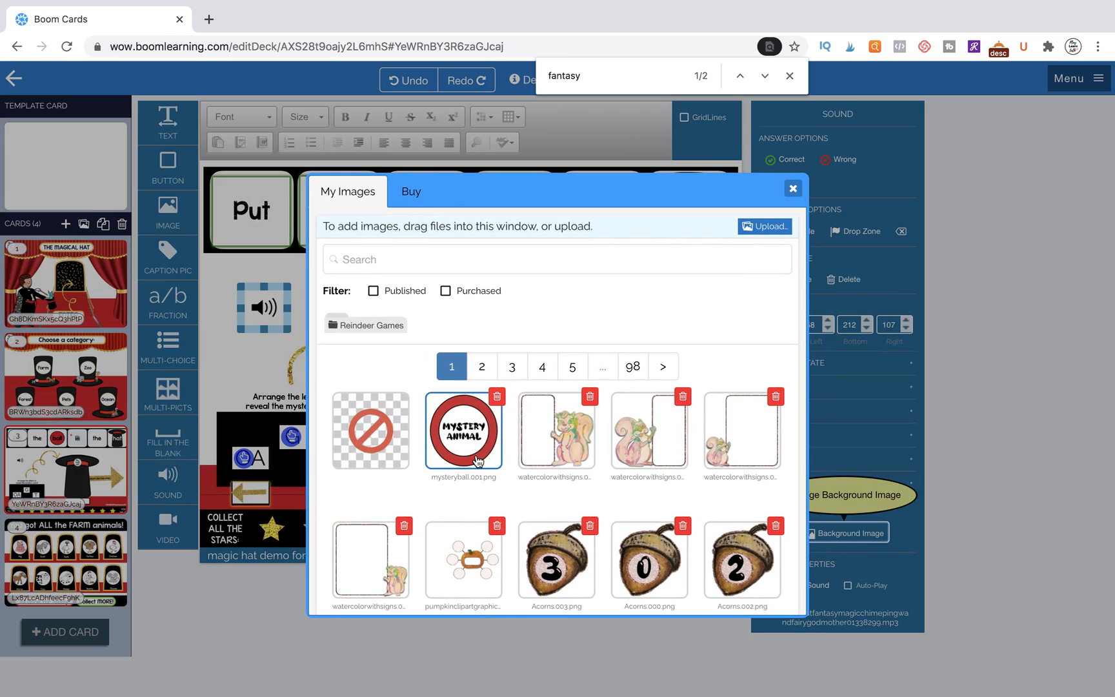
pyautogui.moveTo(468, 449)
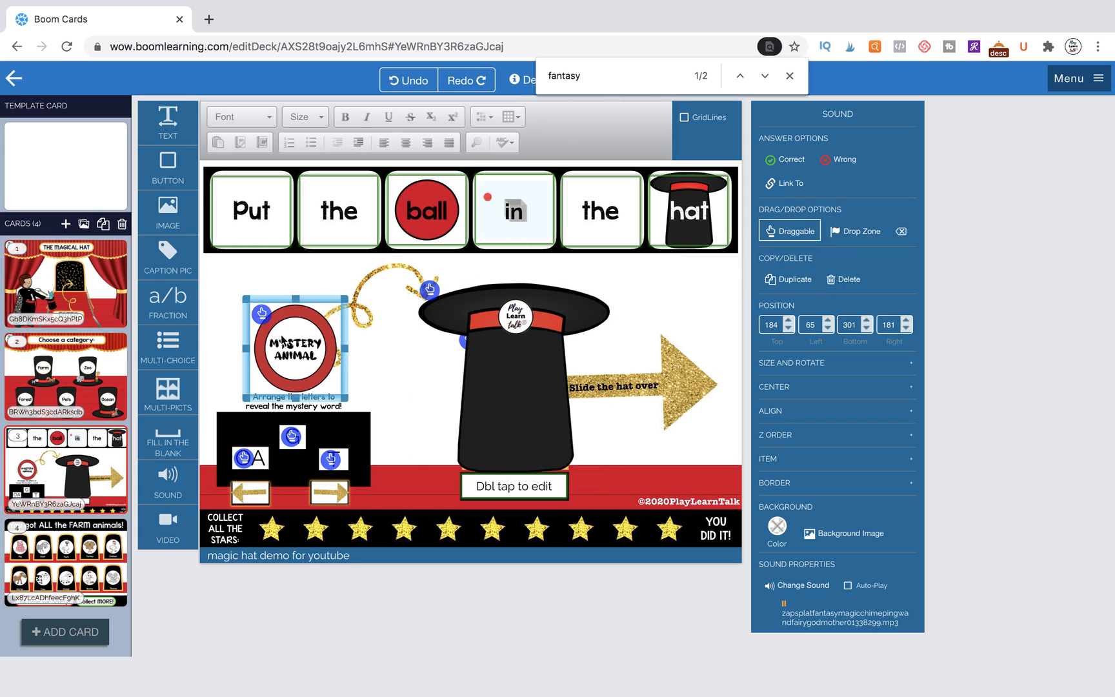
pyautogui.click(512, 371)
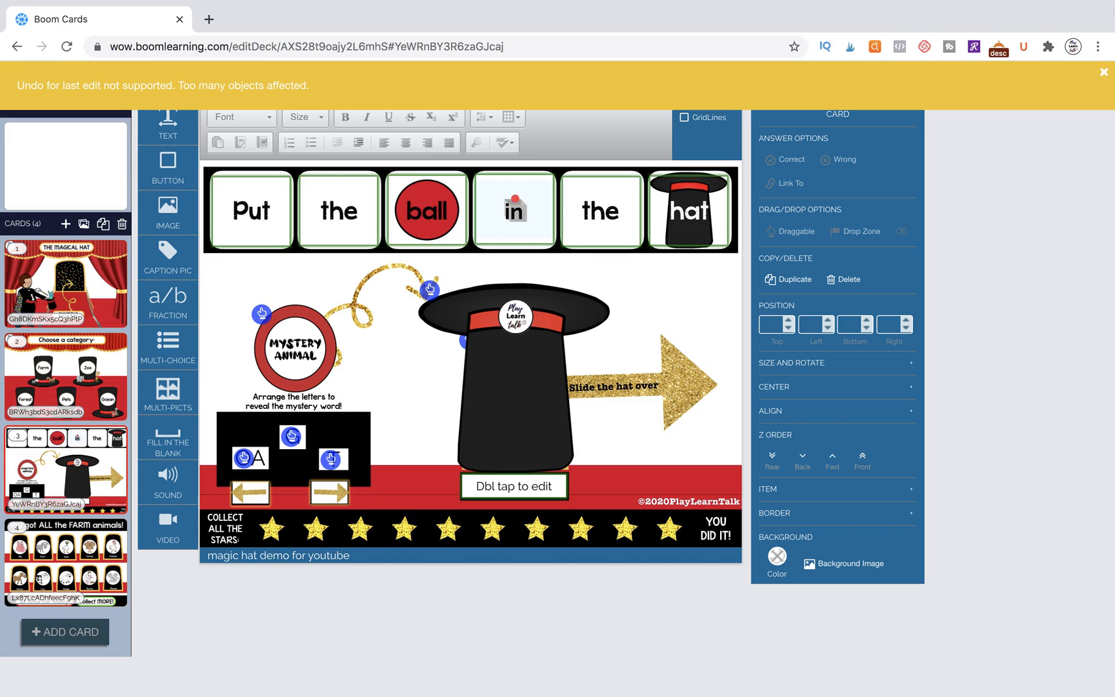
# Step: Dismiss the undo warning and preview the hat card as a student, revealing Goat
pyautogui.click(1104, 72)
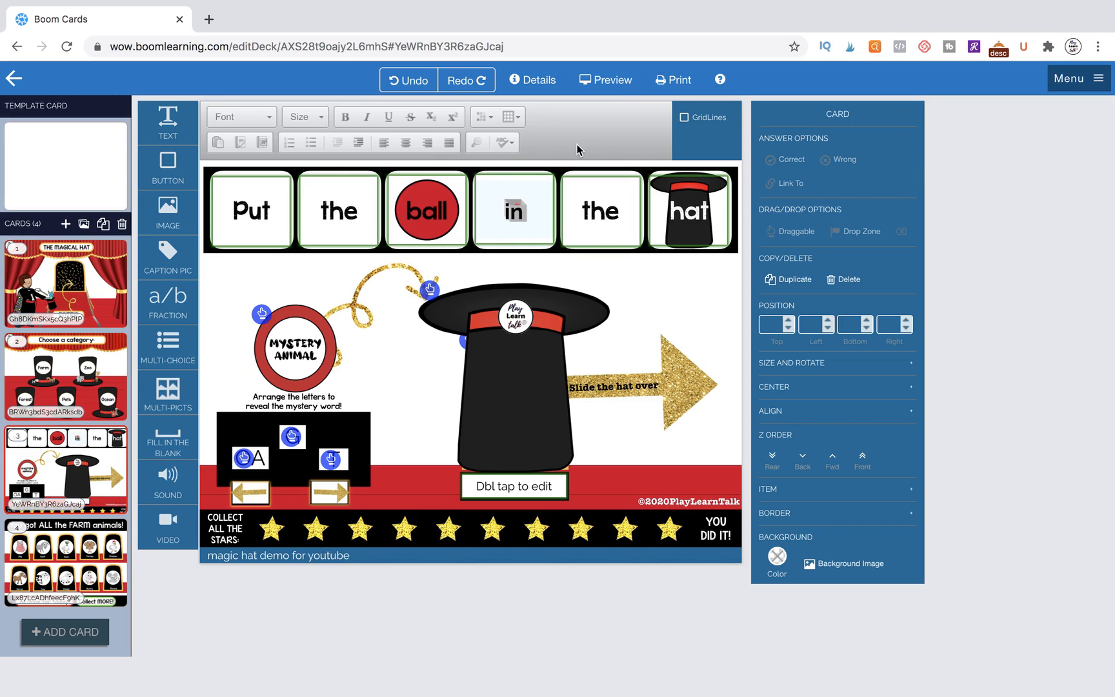
pyautogui.click(605, 79)
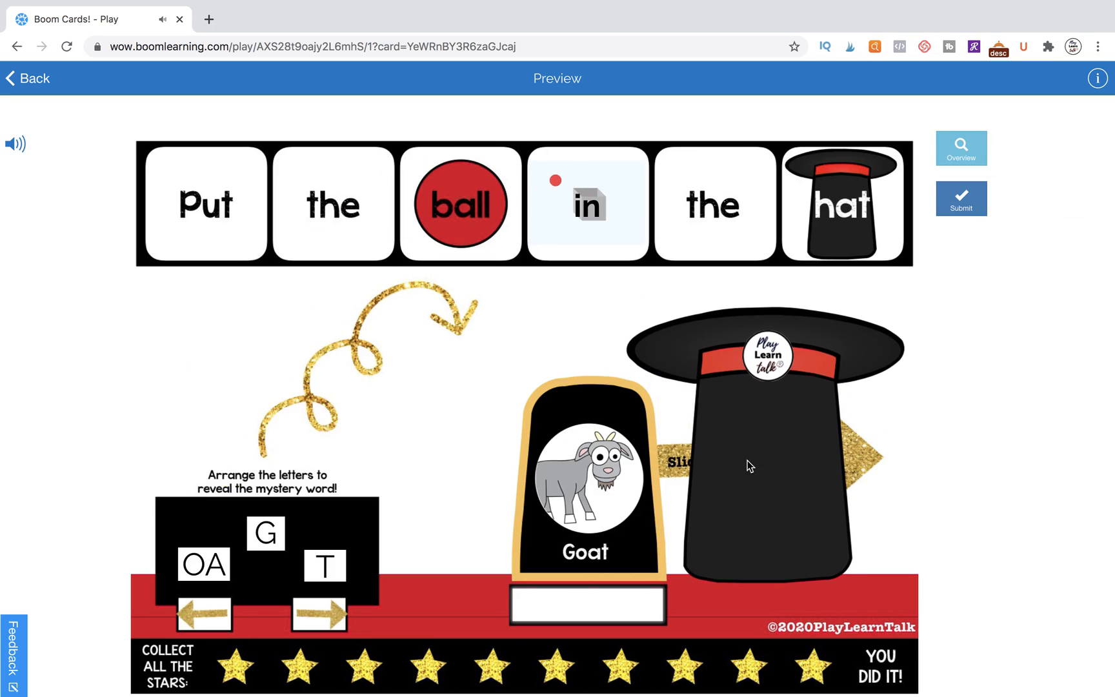
pyautogui.moveTo(613, 533)
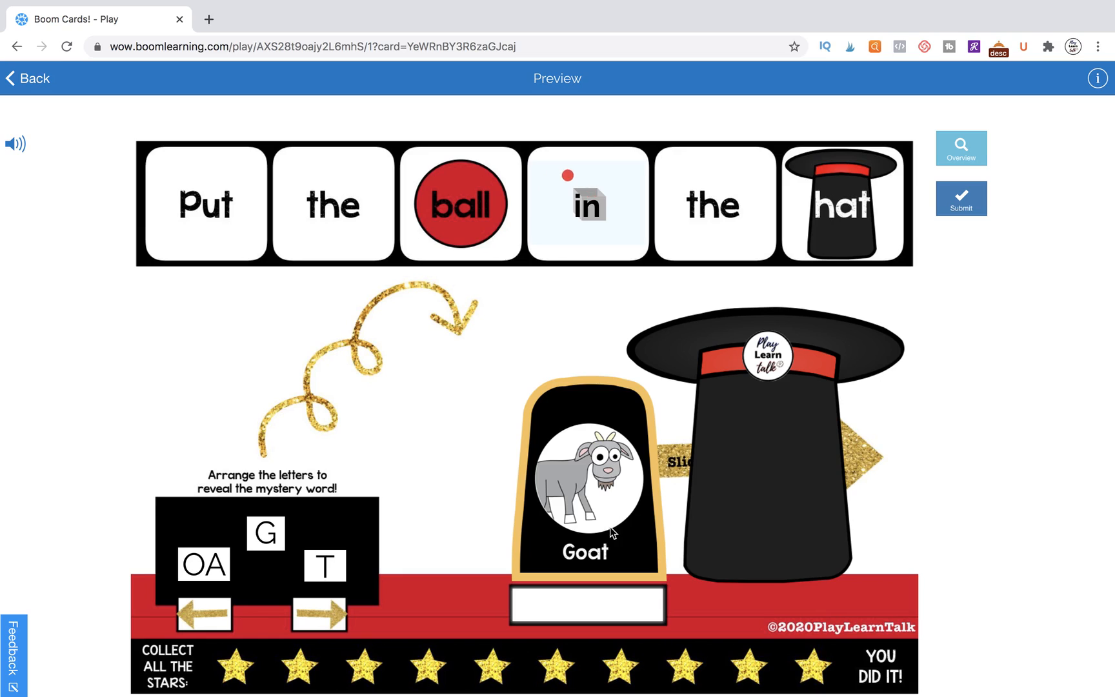
pyautogui.moveTo(534, 398)
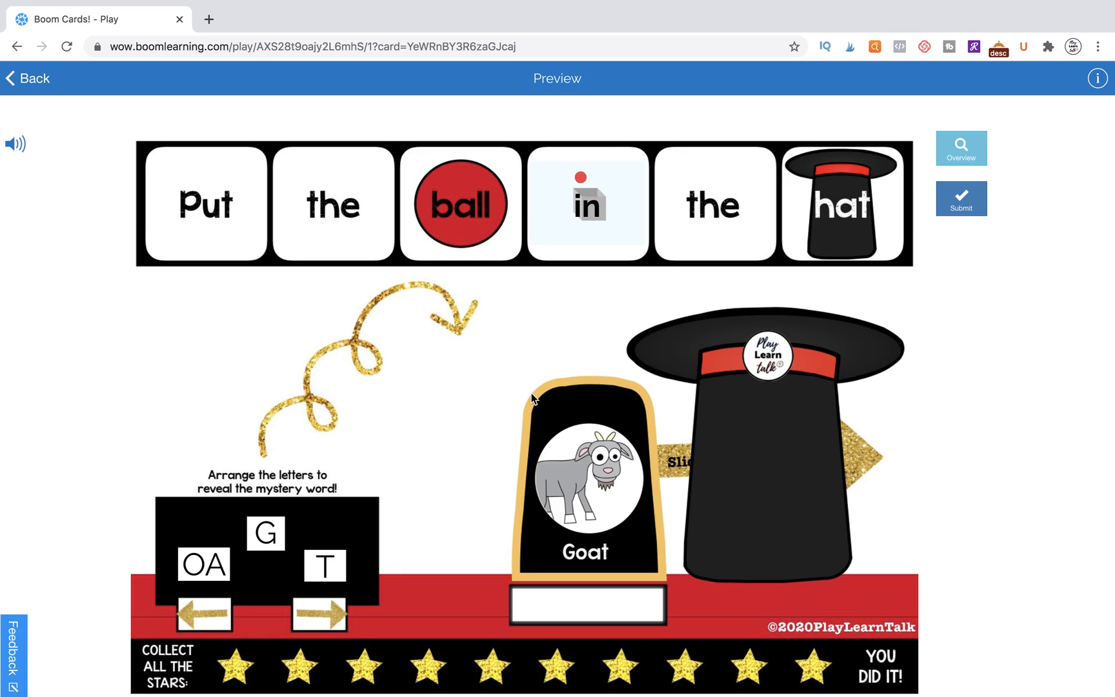